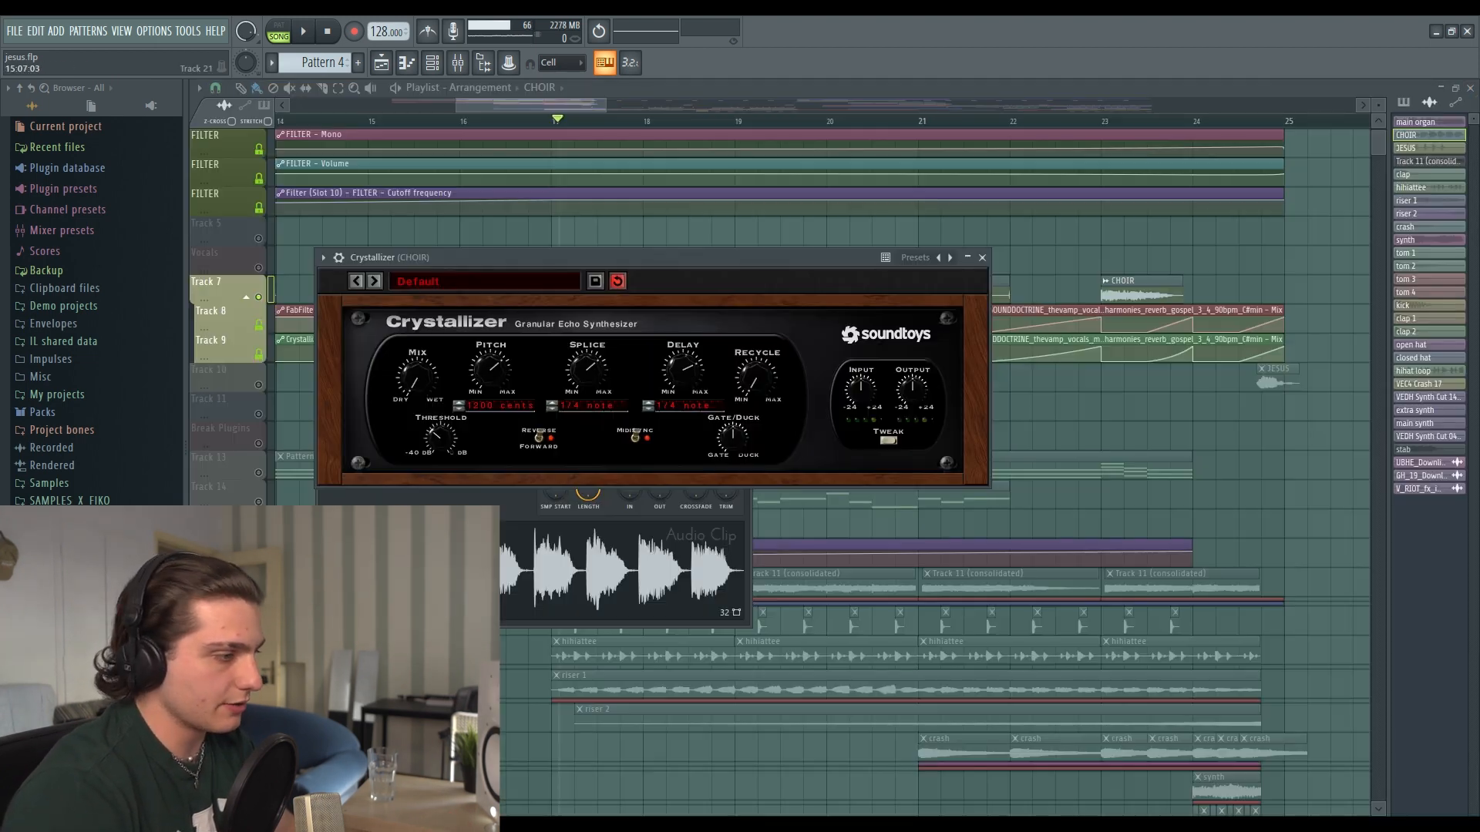
Show the CHOIR insert's EQ, Crystallizer and Pro-R chain, then close the Crystallizer window.
{"action": "left_click", "coordinate": [981, 256]}
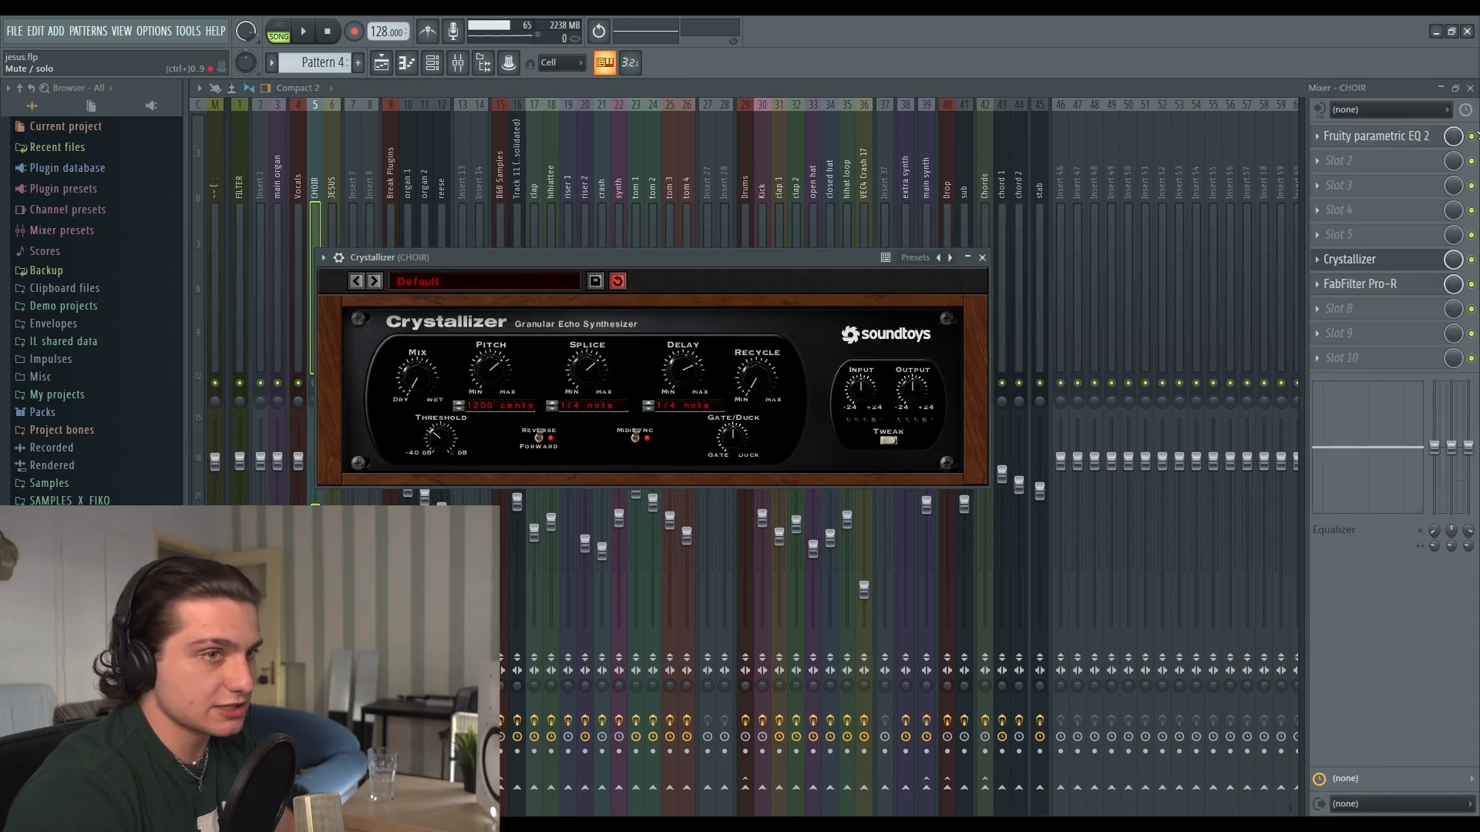
{"action": "left_click", "coordinate": [303, 31]}
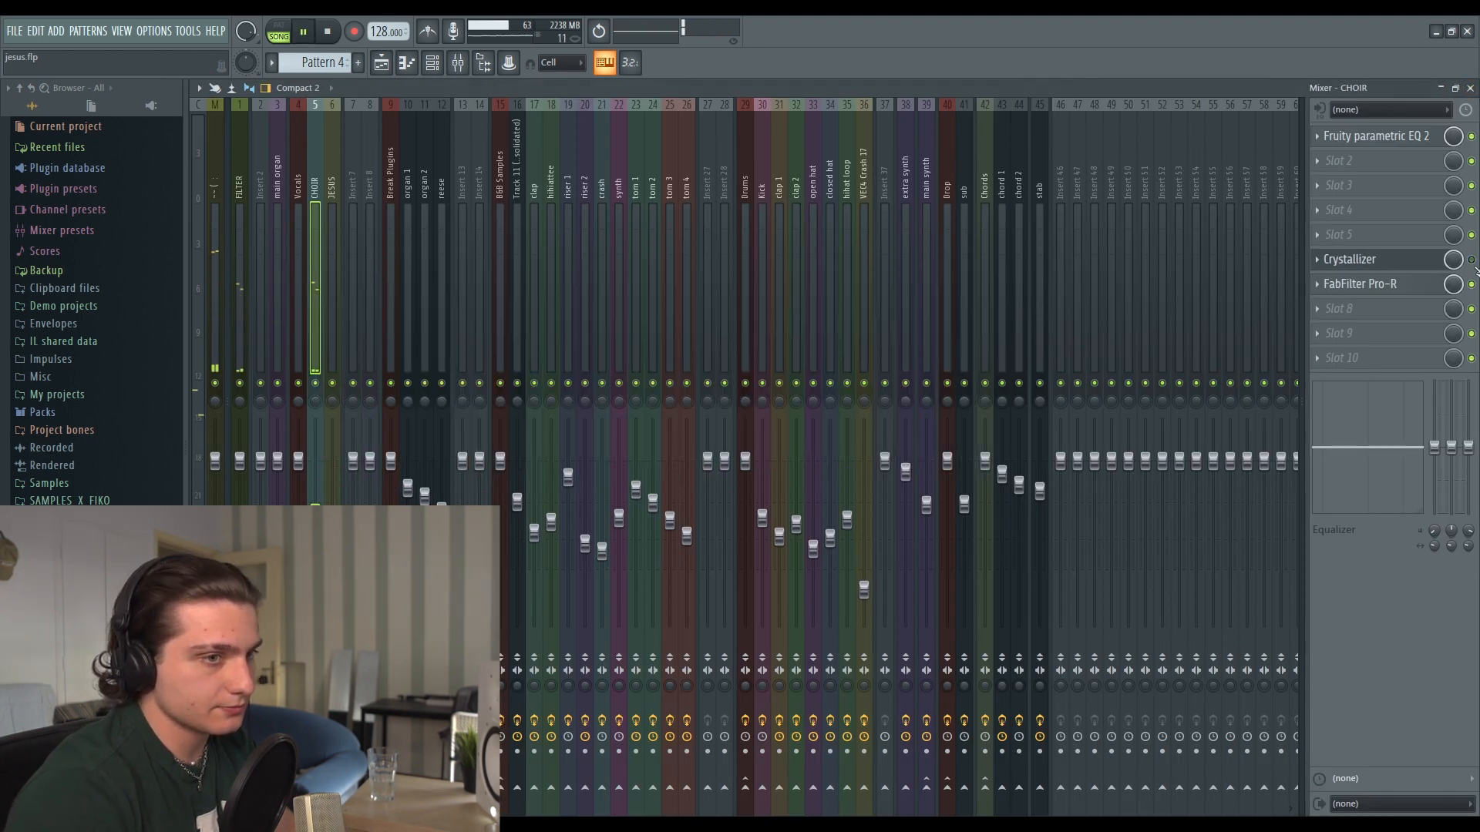
Switch back to the Playlist to see the choir clips and Pro-R/Crystallizer automation.
{"action": "left_click", "coordinate": [1358, 283]}
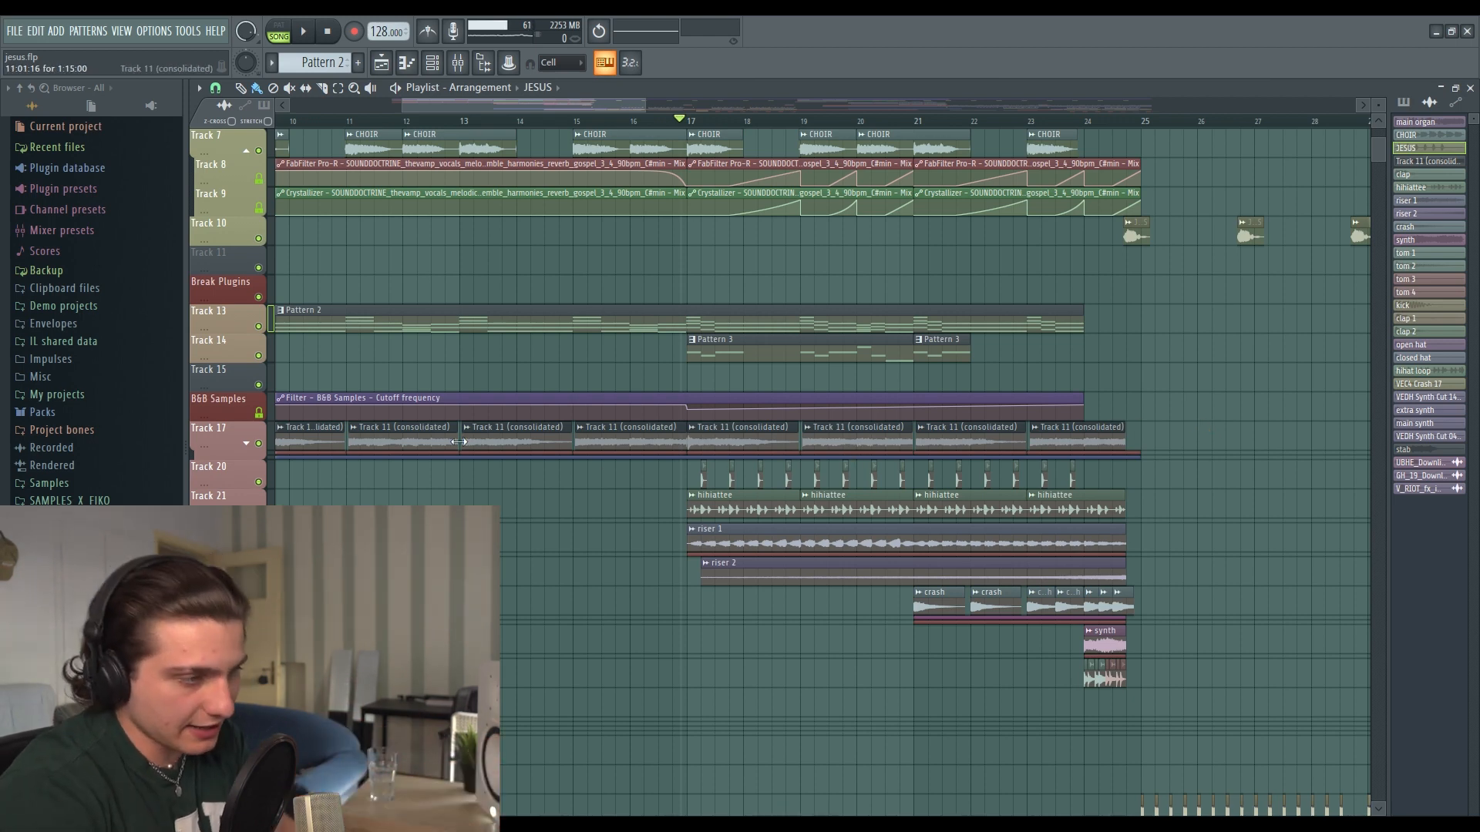
Show the Break Plugins mixer insert holding Guitar Rig 6 and Fruity Filter.
{"action": "left_click", "coordinate": [302, 31]}
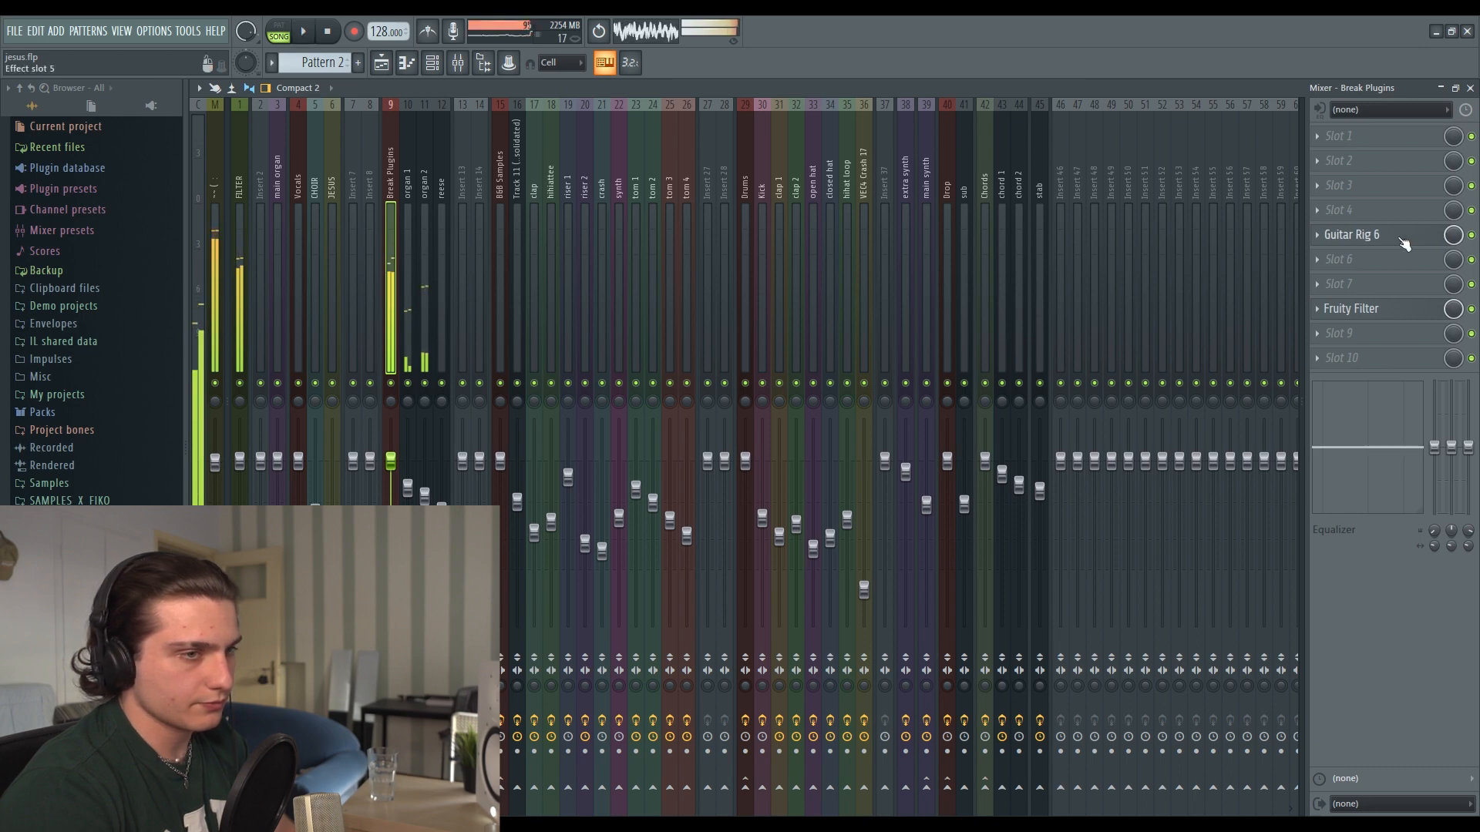
Return to the Playlist drop section with Kickstart and Valhalla Vintage Verb automation.
{"action": "left_click", "coordinate": [1350, 234]}
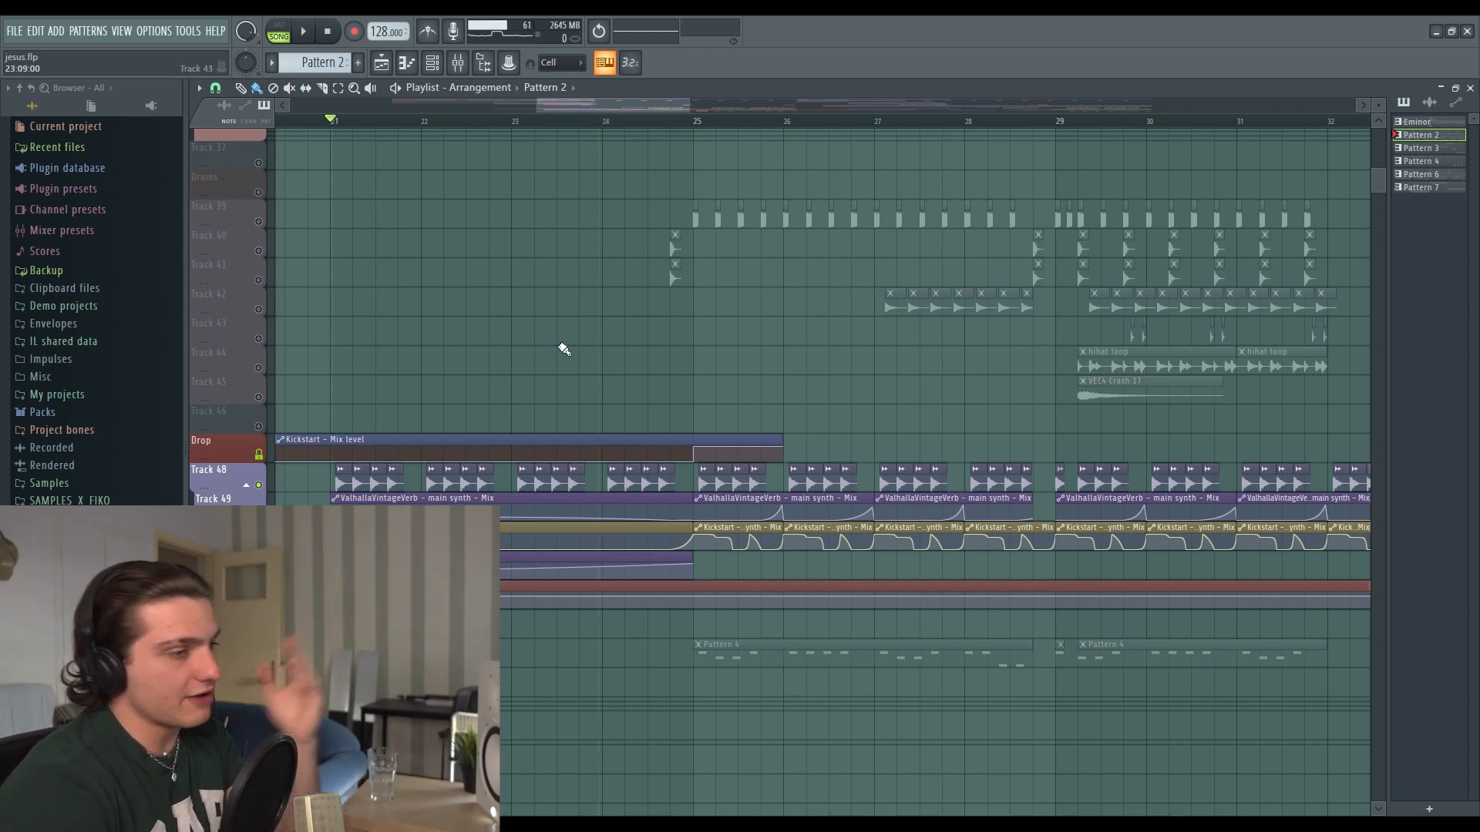
Play the drum section and scroll to the clap, open hat and hihat loop clips.
{"action": "left_click", "coordinate": [276, 31]}
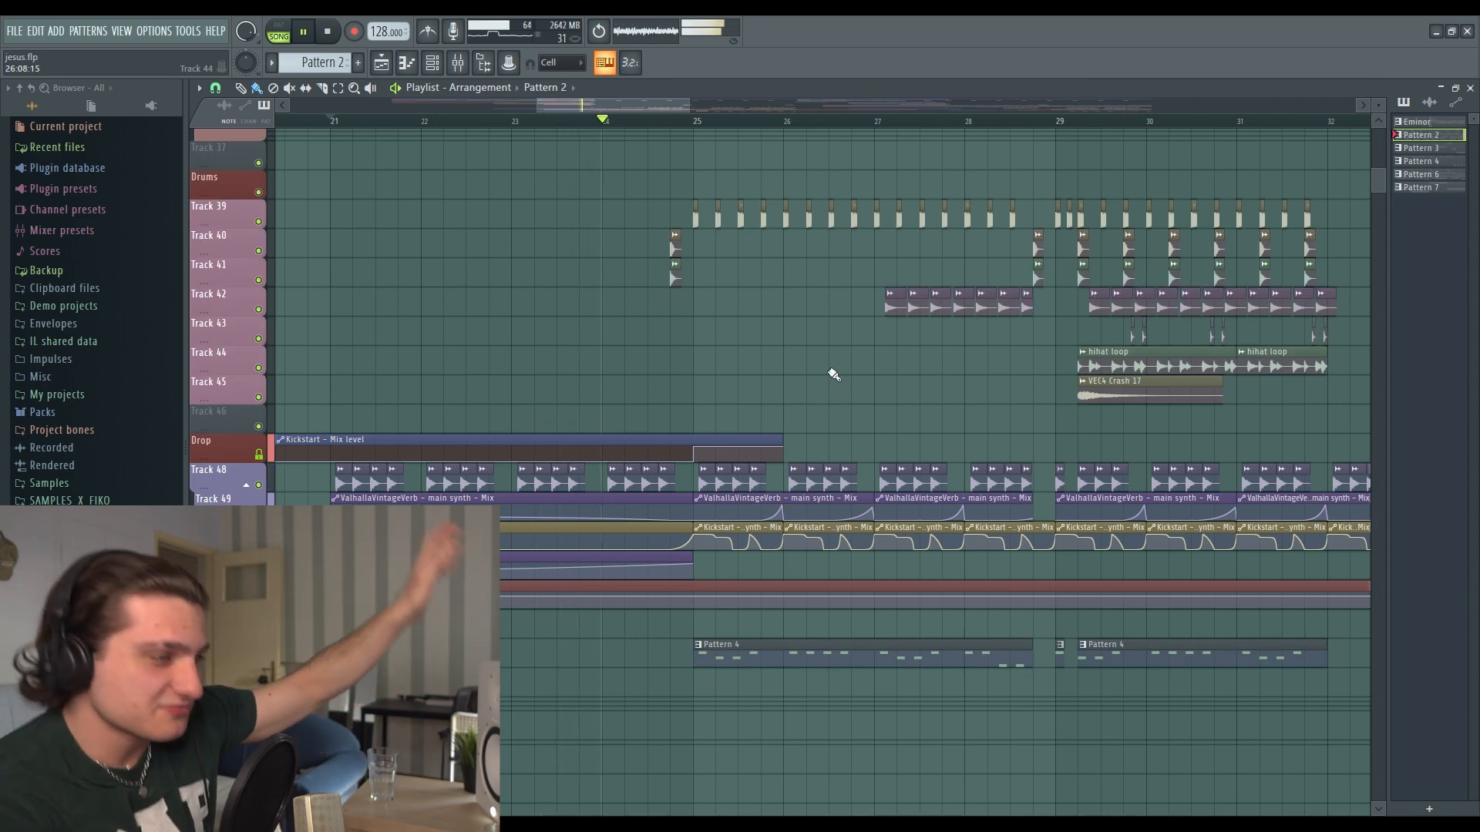
{"action": "scroll", "scroll_direction": "down", "scroll_amount": 3}
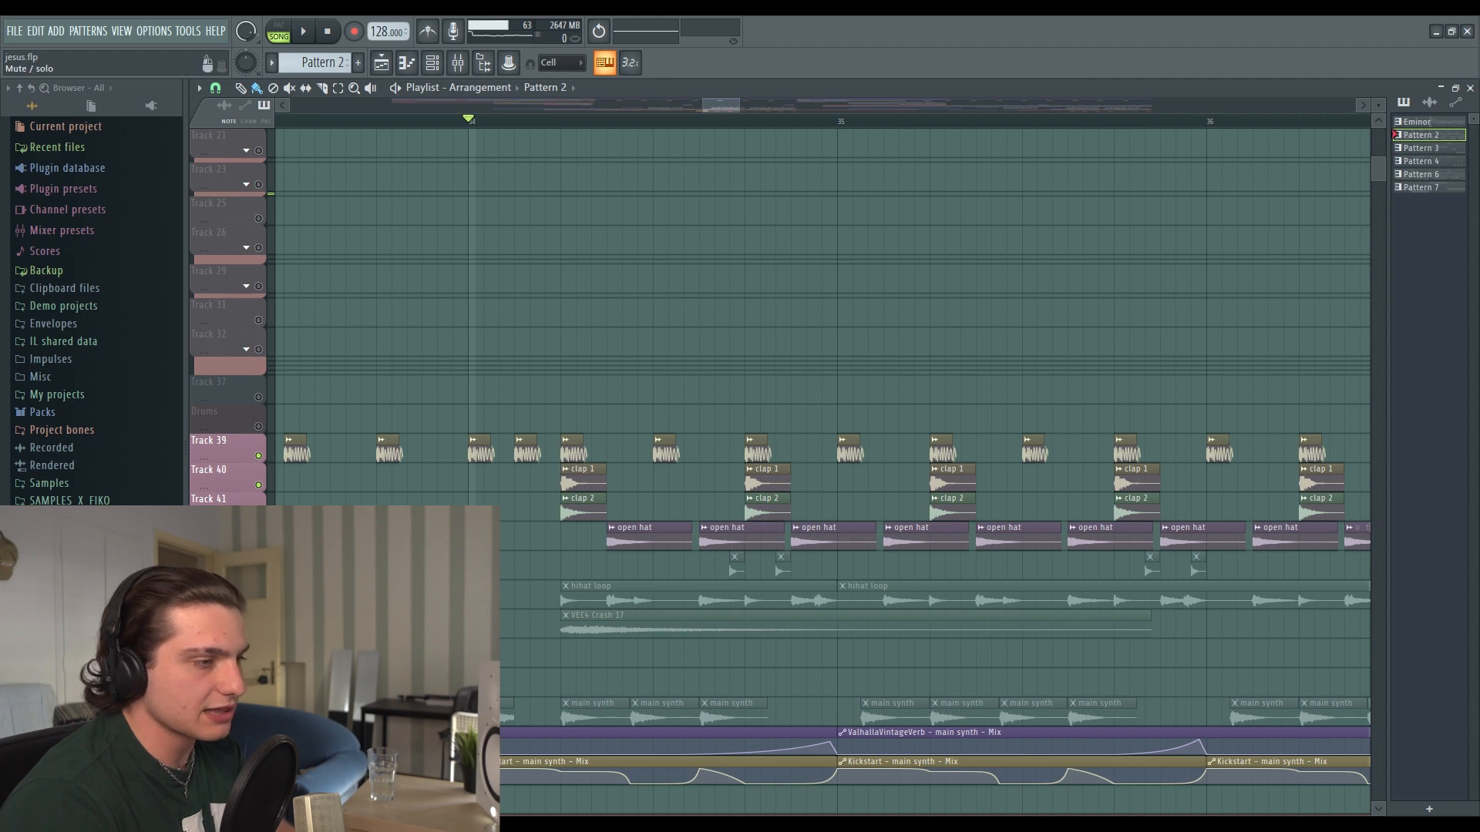
Open the Spire sub bass and drop oscillator 1 down two octaves.
{"action": "left_click", "coordinate": [300, 31]}
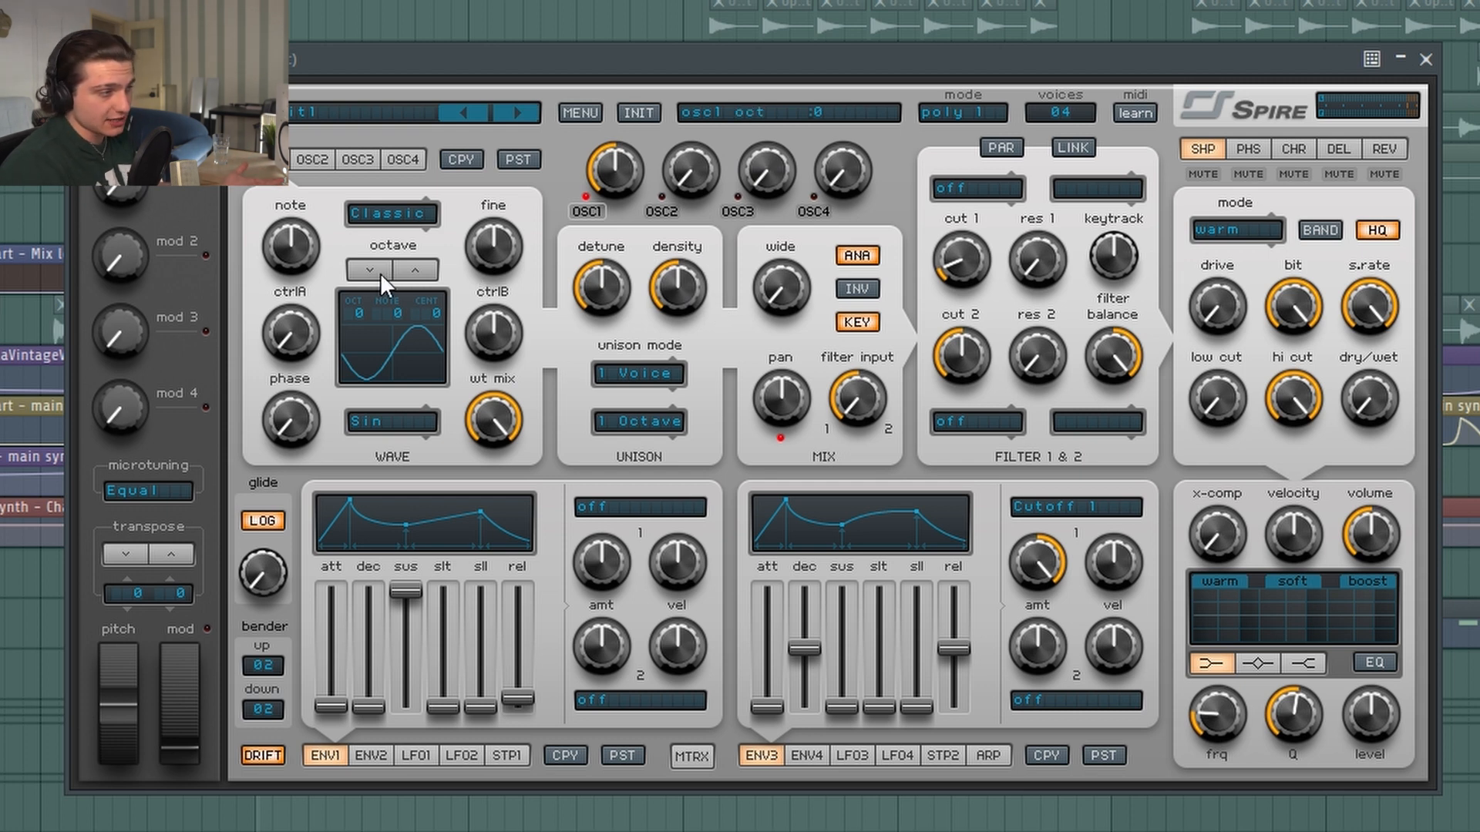
{"action": "left_click", "coordinate": [370, 270]}
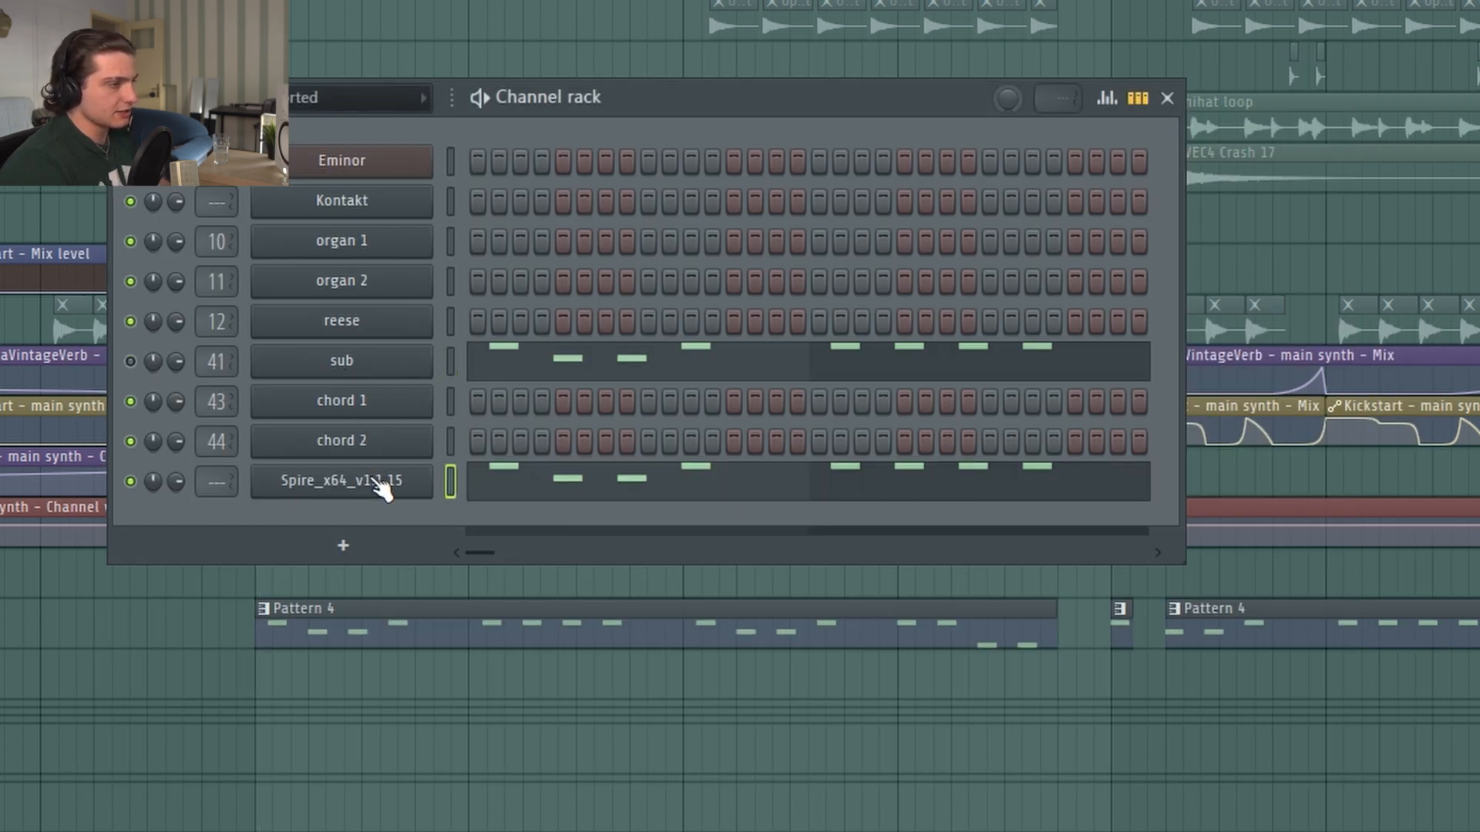
{"action": "double_click", "coordinate": [341, 480]}
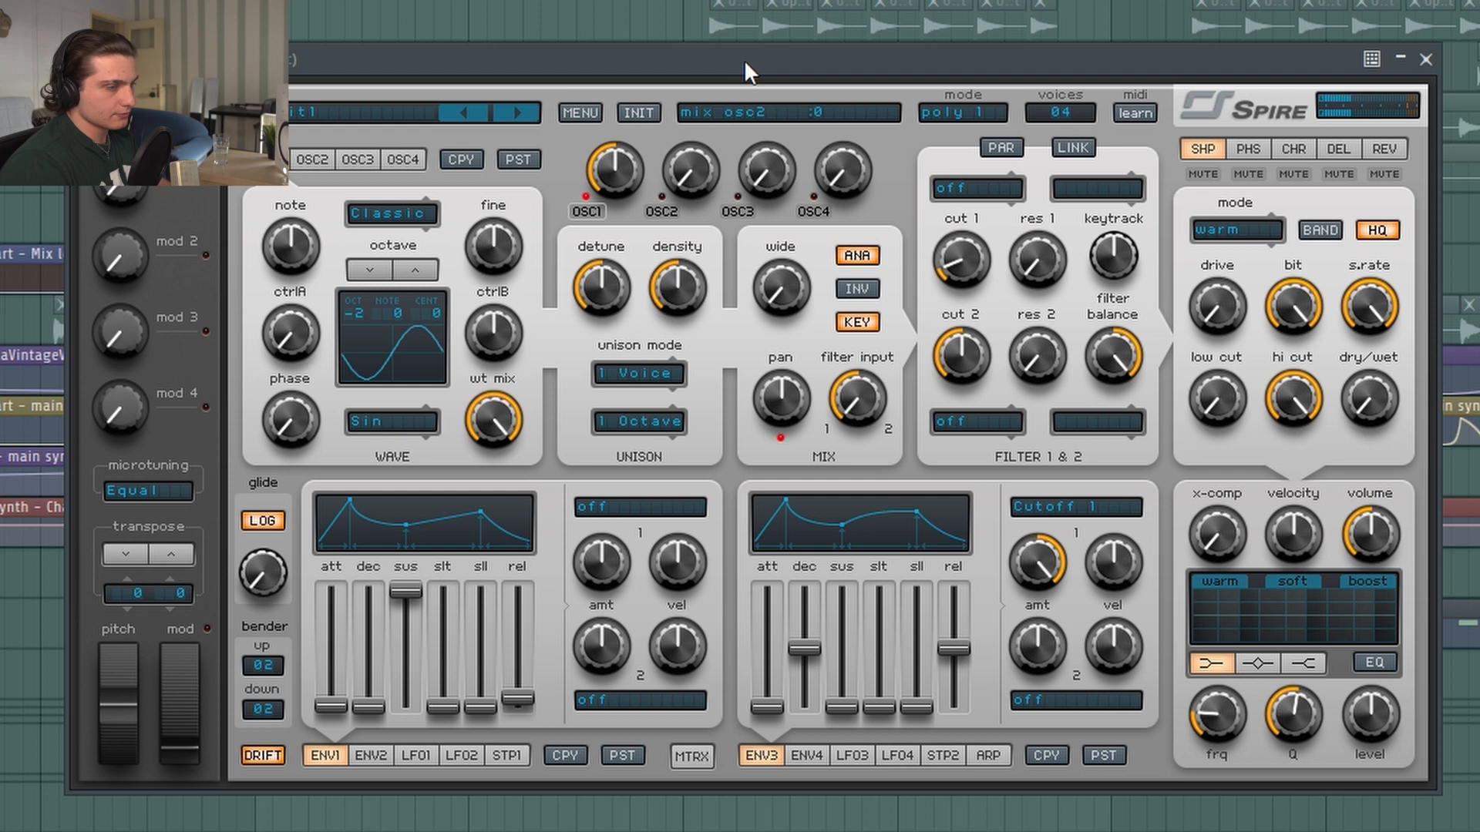
{"action": "mouse_move", "coordinate": [824, 101]}
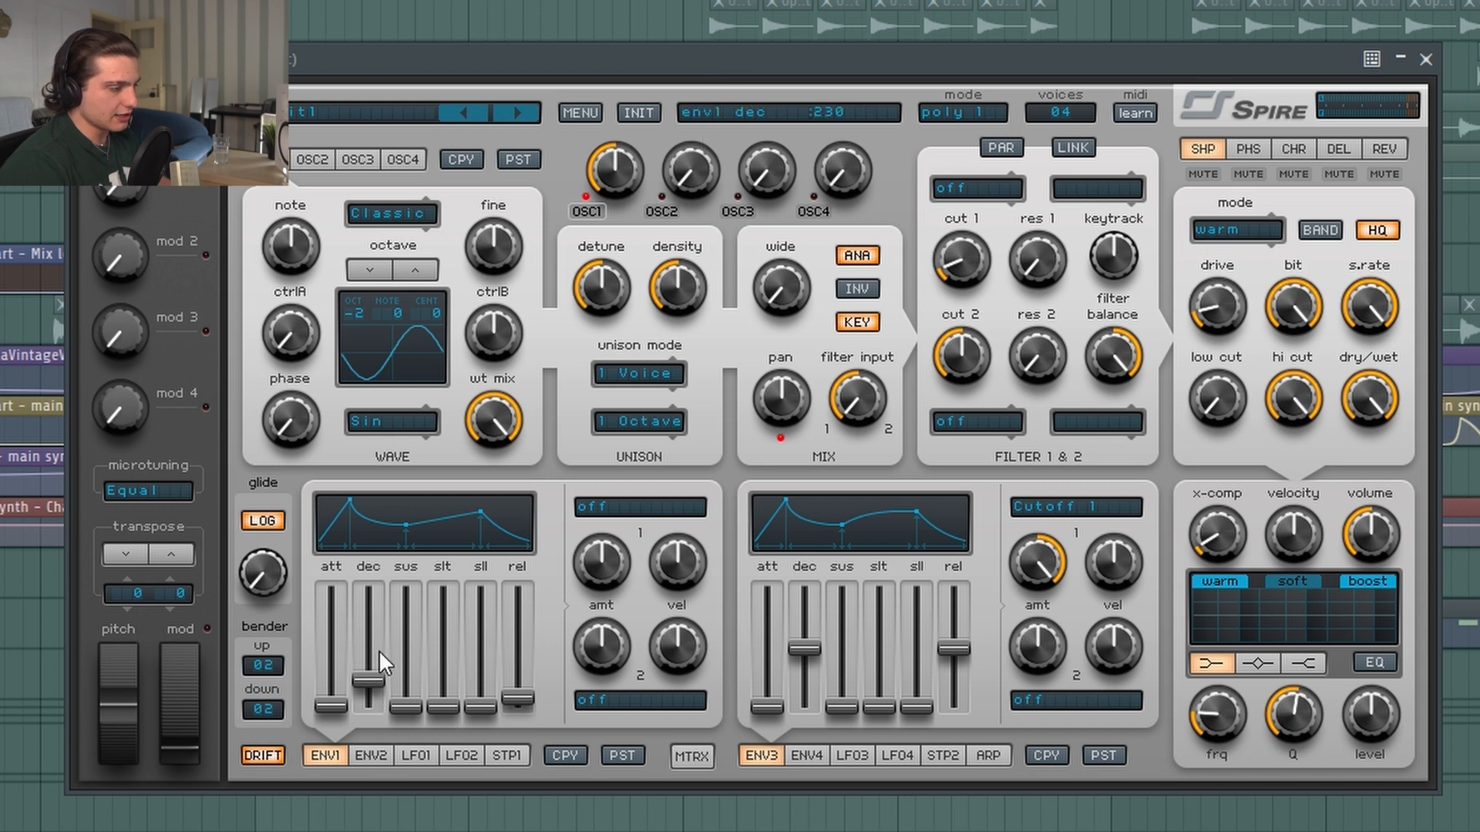
Tweak Spire's amp envelope decay and release and oscillator 1 mix level.
{"action": "left_click_drag", "start_coordinate": [363, 670], "coordinate": [368, 686]}
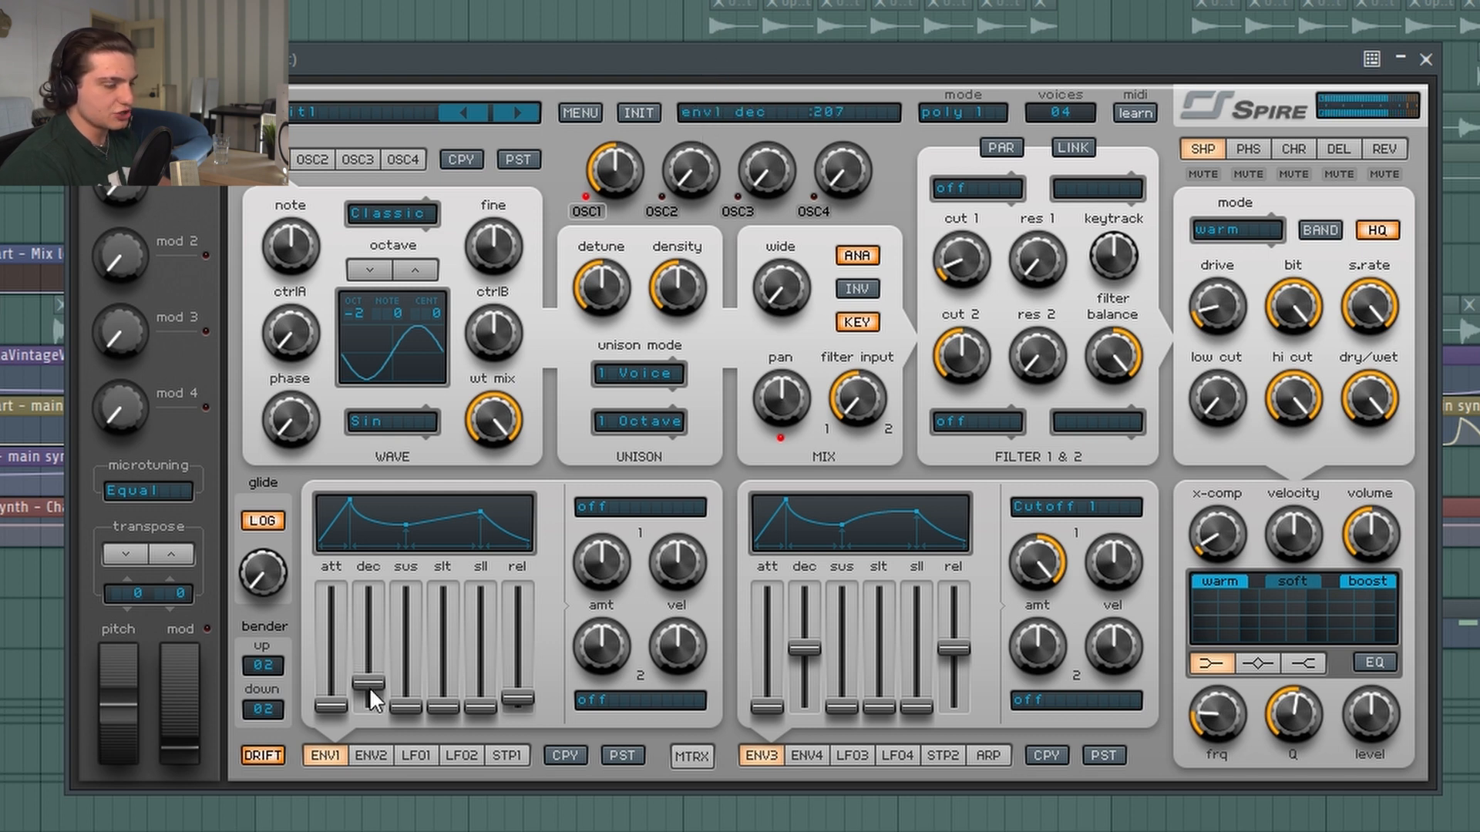
{"action": "left_click_drag", "start_coordinate": [369, 684], "coordinate": [368, 677]}
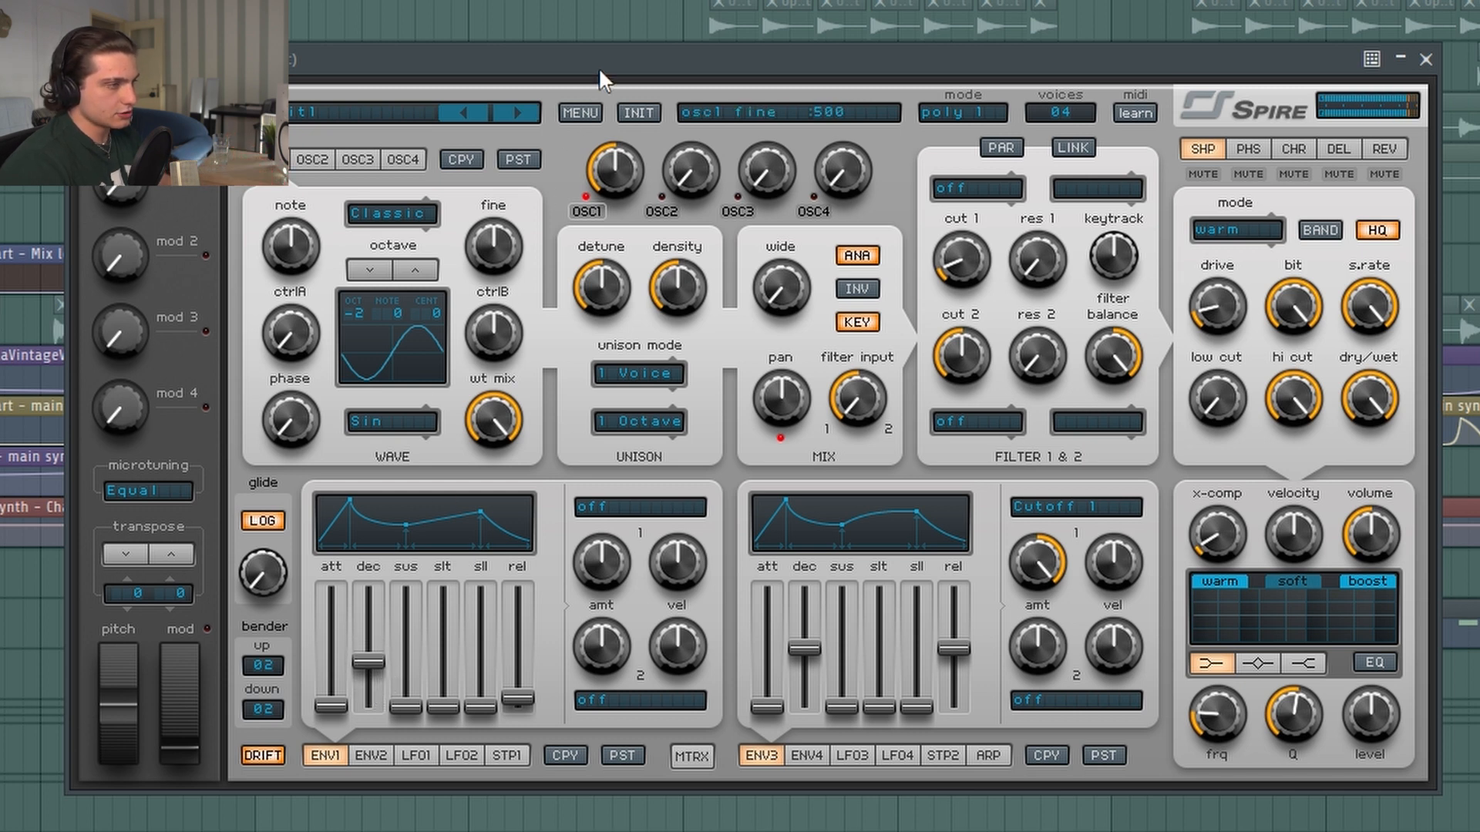
{"action": "left_click_drag", "start_coordinate": [359, 660], "coordinate": [358, 660]}
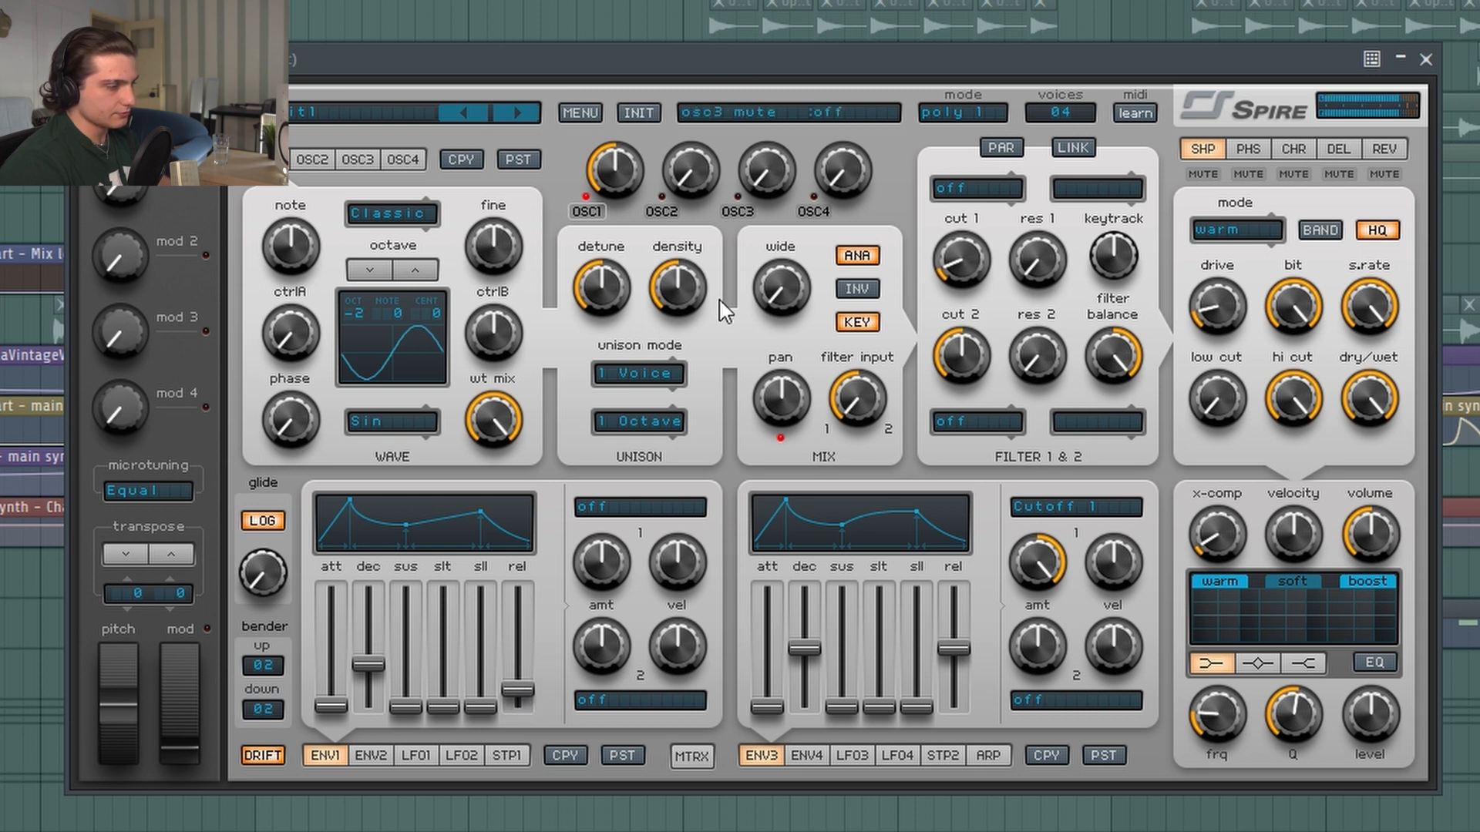
{"action": "left_click_drag", "start_coordinate": [613, 169], "coordinate": [614, 132]}
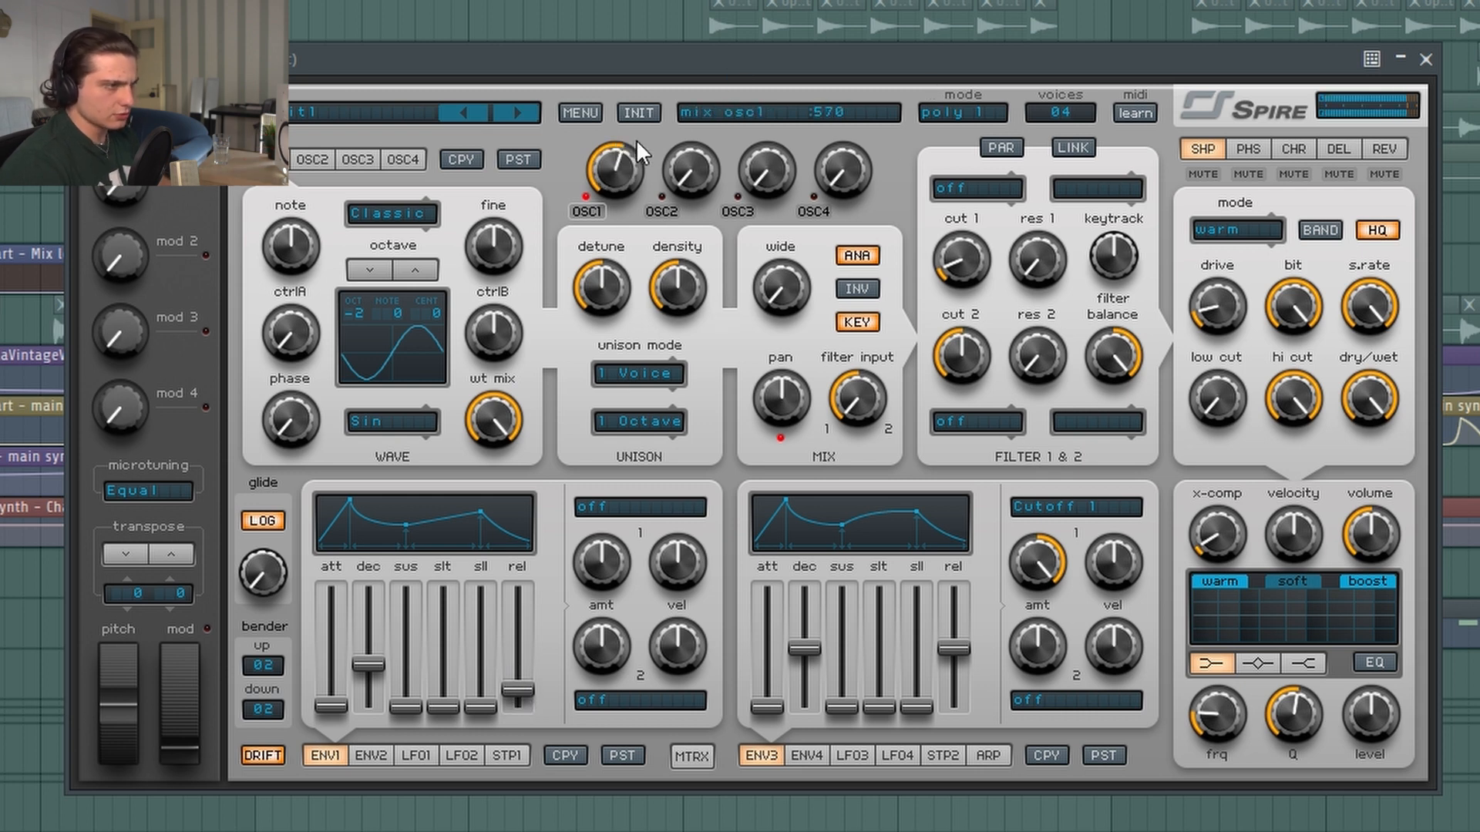
Set a short ENV2 pitch envelope decay and bring in oscillator 2.
{"action": "left_click", "coordinate": [371, 755]}
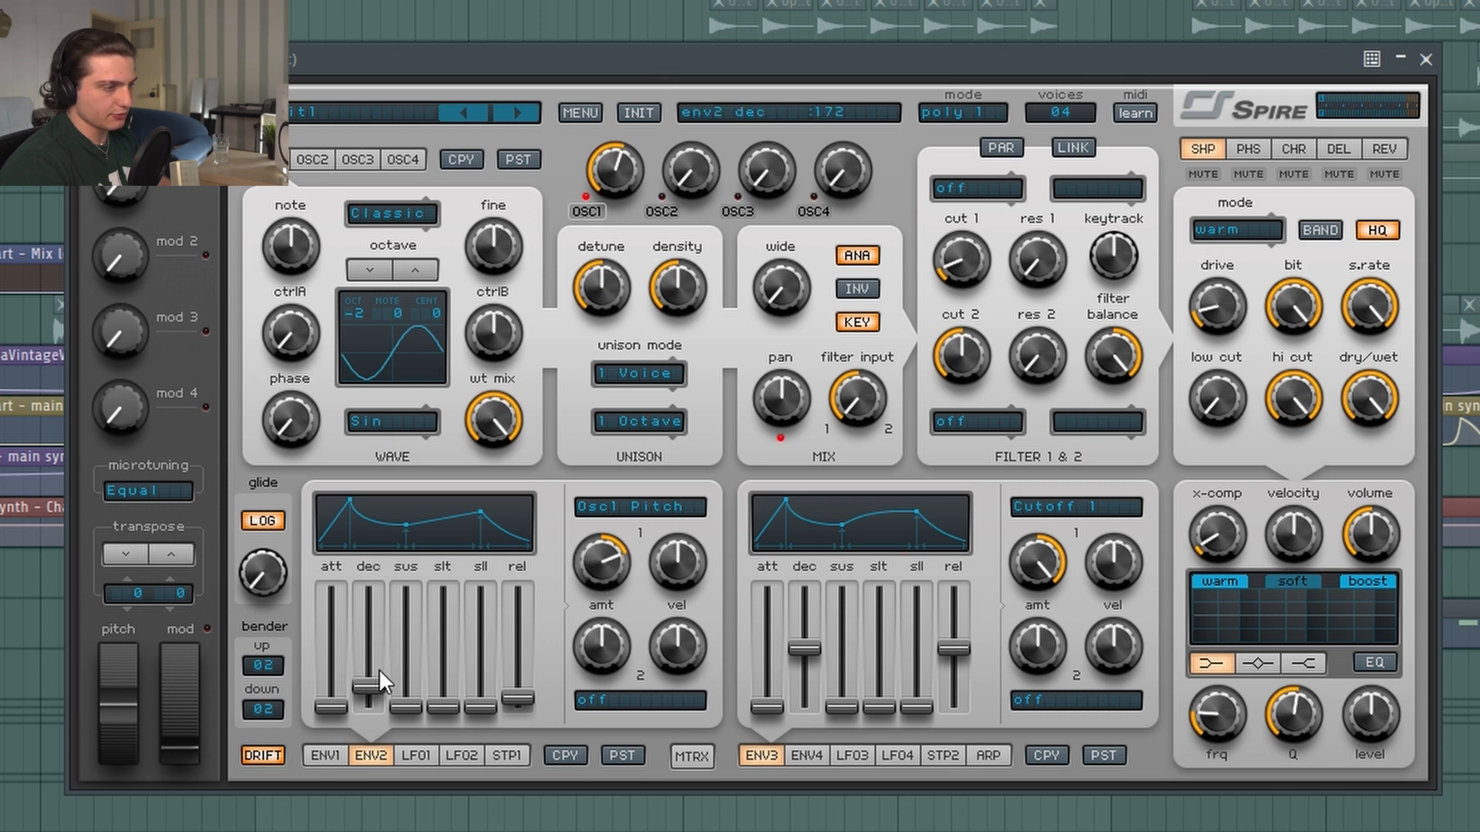
{"action": "mouse_move", "coordinate": [383, 642]}
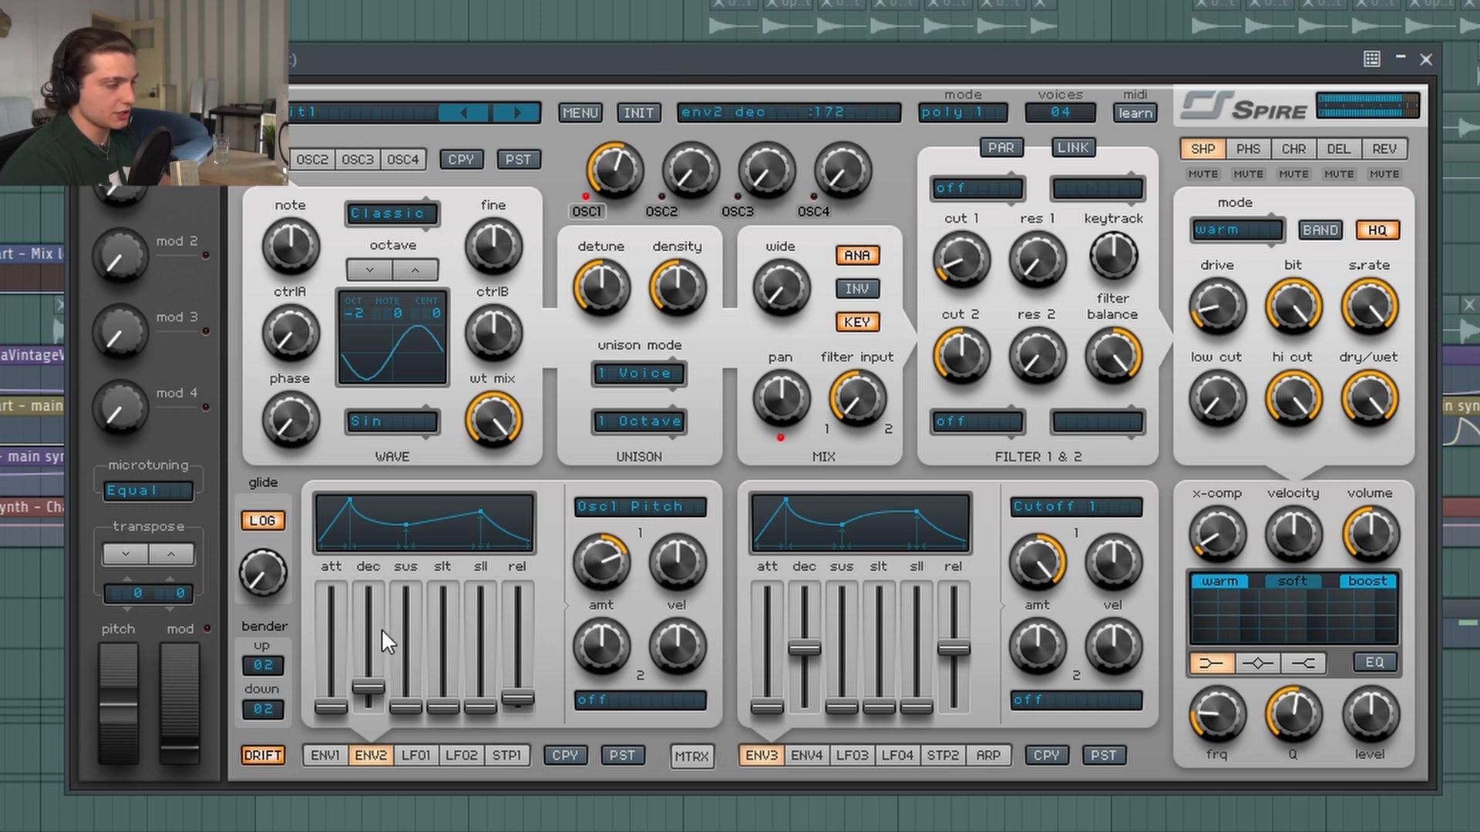
{"action": "left_click_drag", "start_coordinate": [600, 564], "coordinate": [600, 585]}
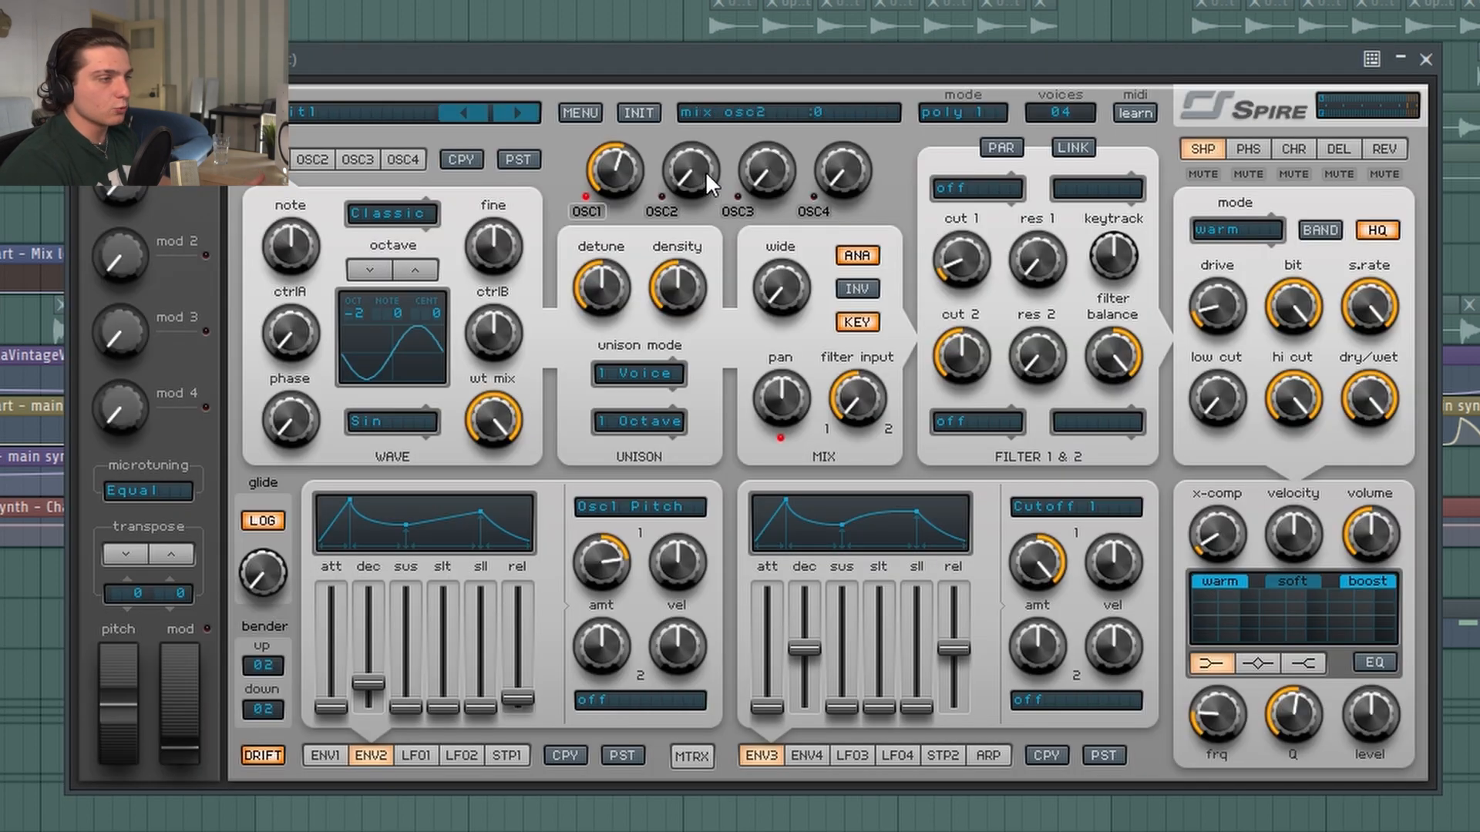
{"action": "left_click_drag", "start_coordinate": [693, 171], "coordinate": [693, 172]}
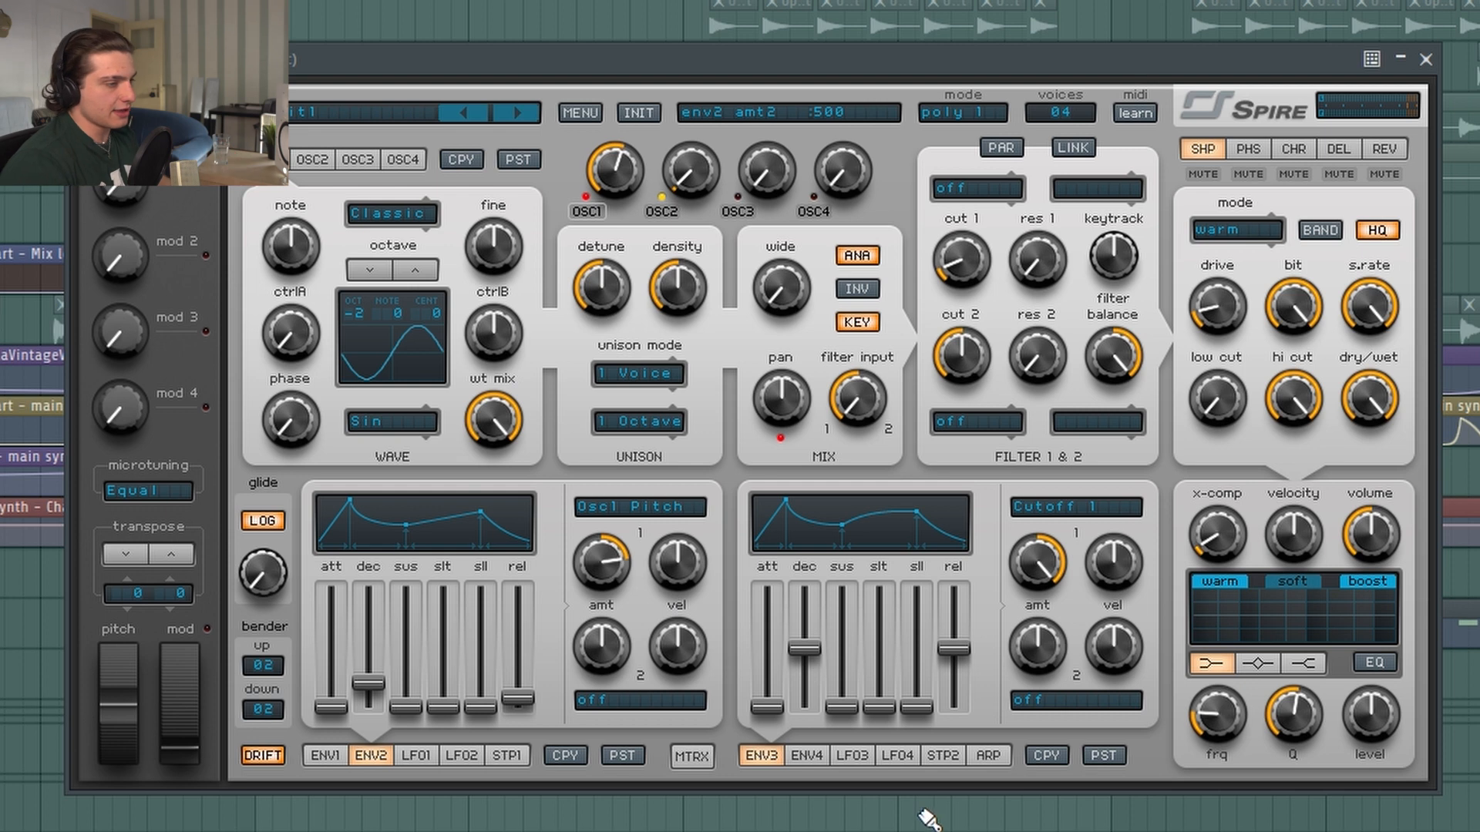
Raise the noise oscillator four octaves and give ENV4 no sustain and a short decay.
{"action": "left_click", "coordinate": [311, 159]}
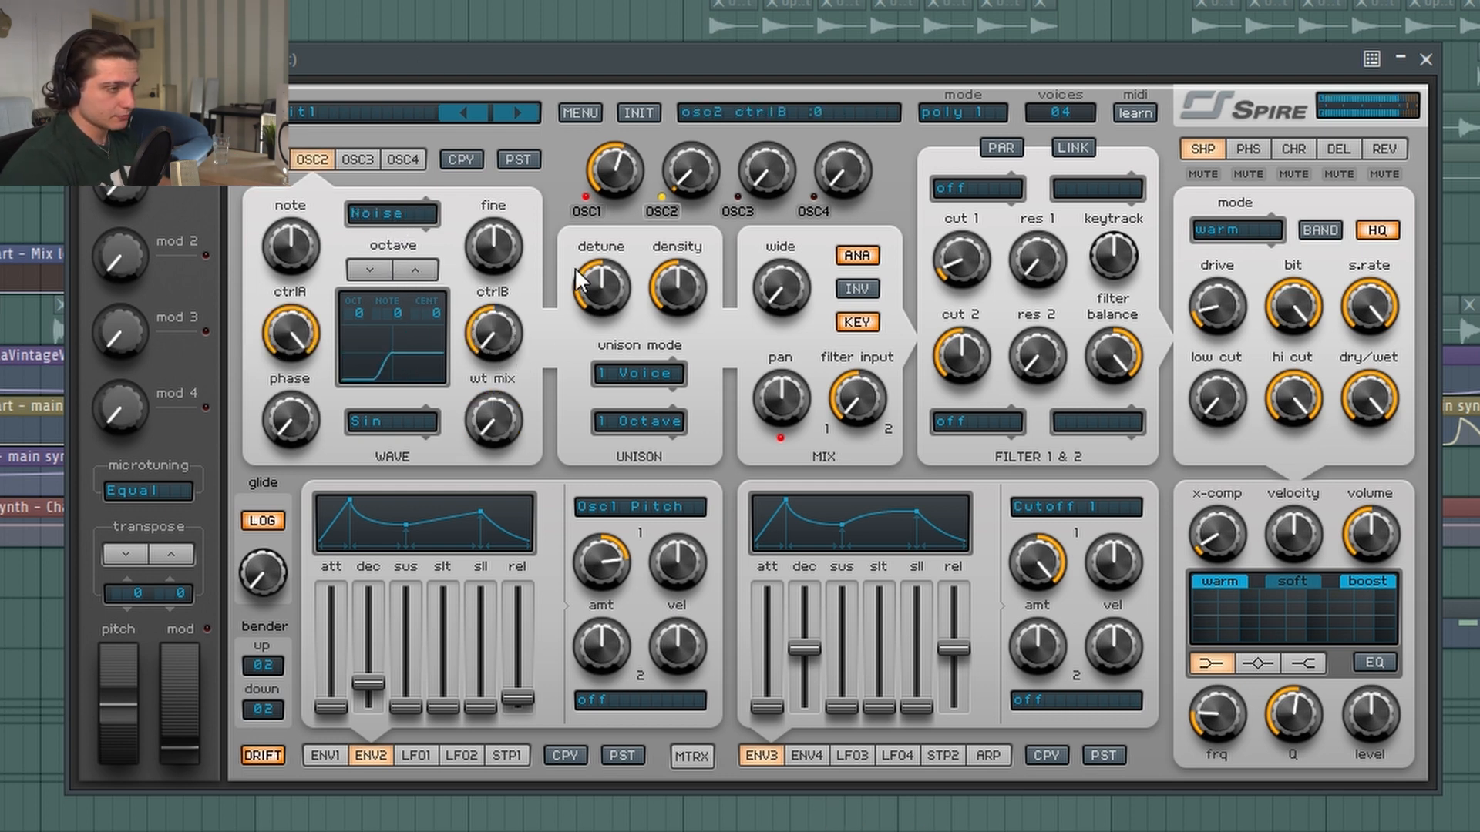
{"action": "left_click_drag", "start_coordinate": [689, 175], "coordinate": [697, 160]}
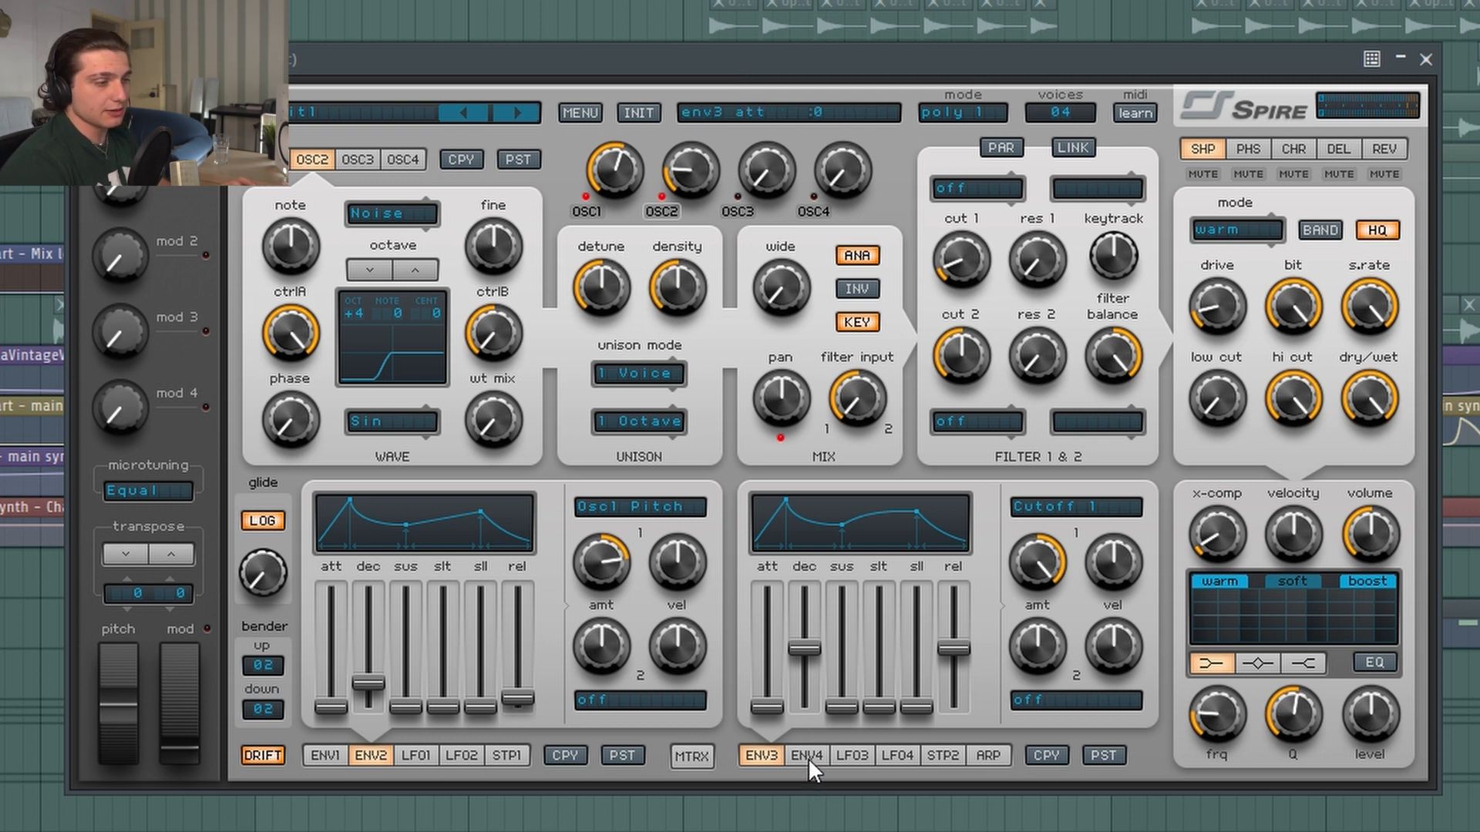
{"action": "left_click", "coordinate": [806, 755]}
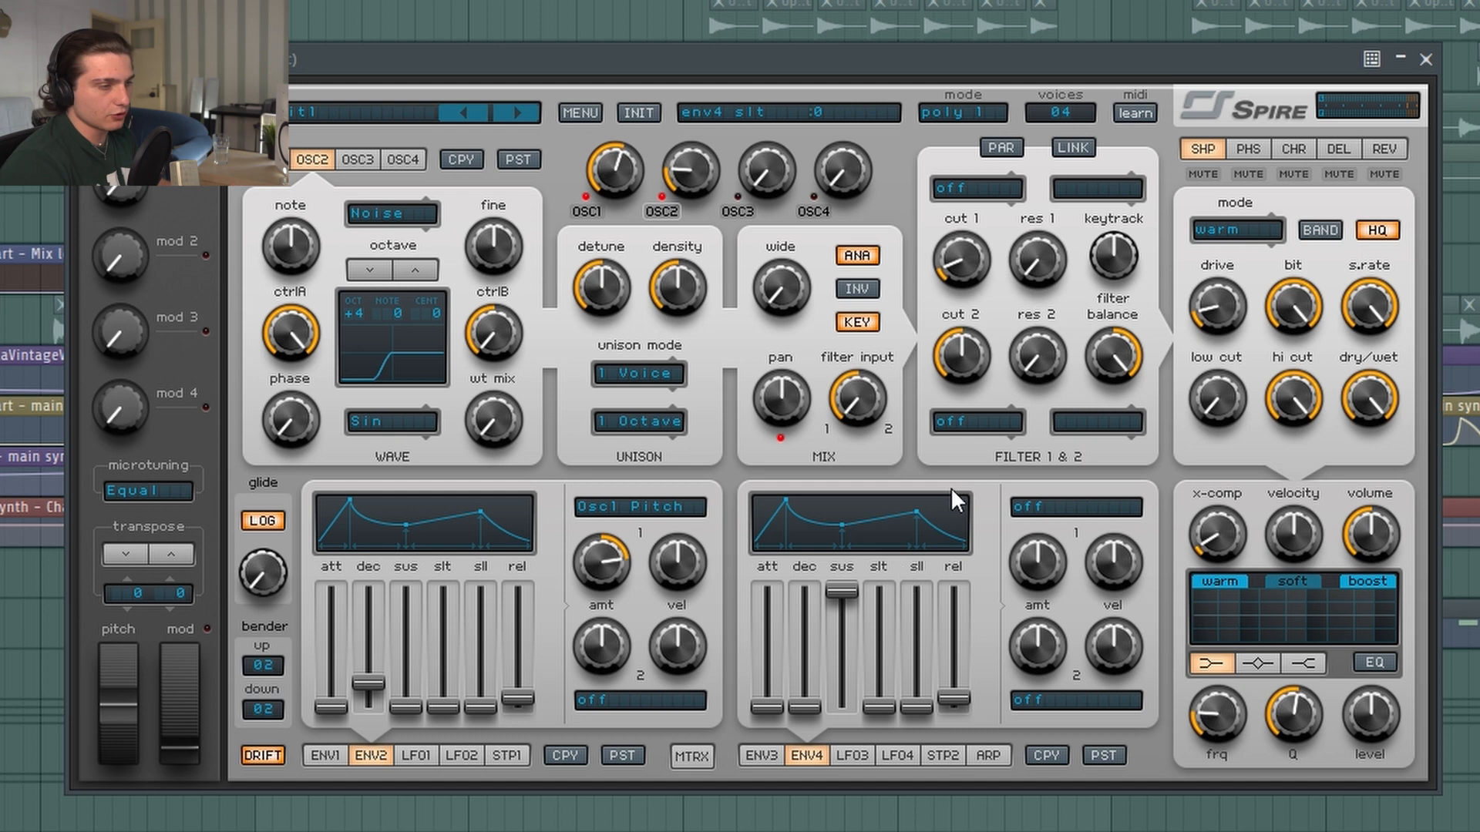
{"action": "mouse_move", "coordinate": [1118, 109]}
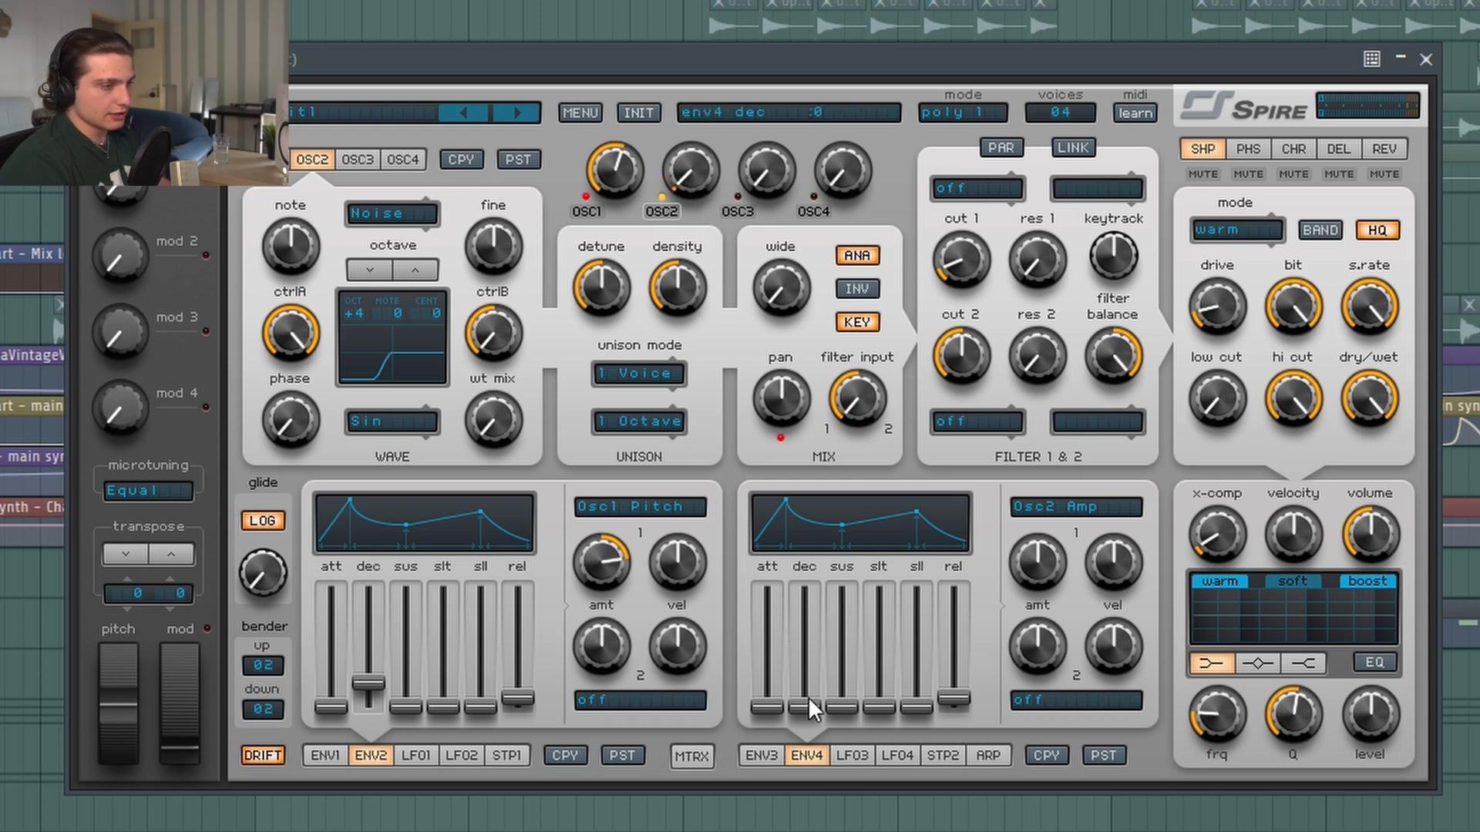
{"action": "left_click_drag", "start_coordinate": [812, 702], "coordinate": [797, 685]}
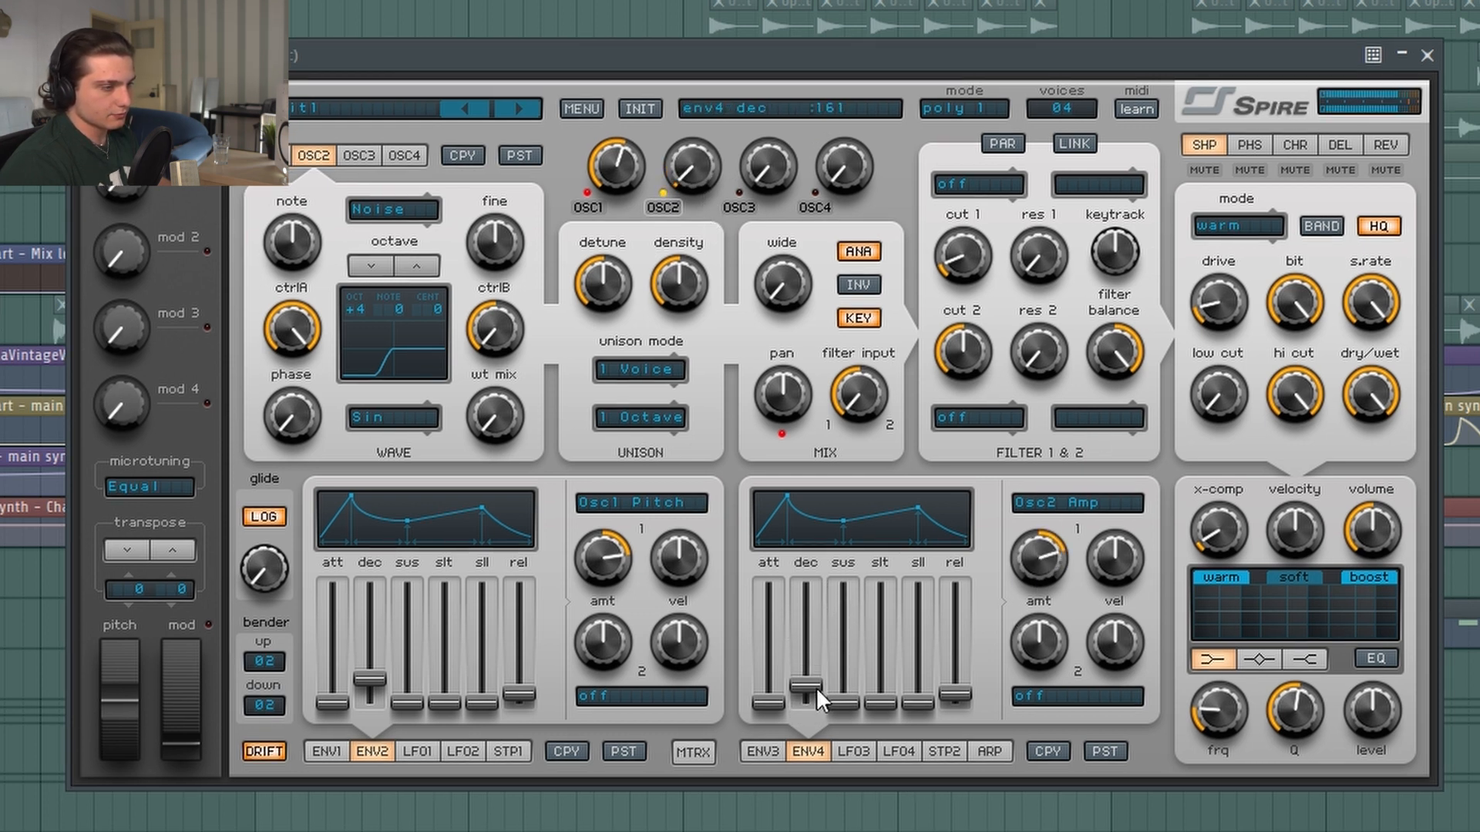
{"action": "left_click_drag", "start_coordinate": [823, 688], "coordinate": [835, 651]}
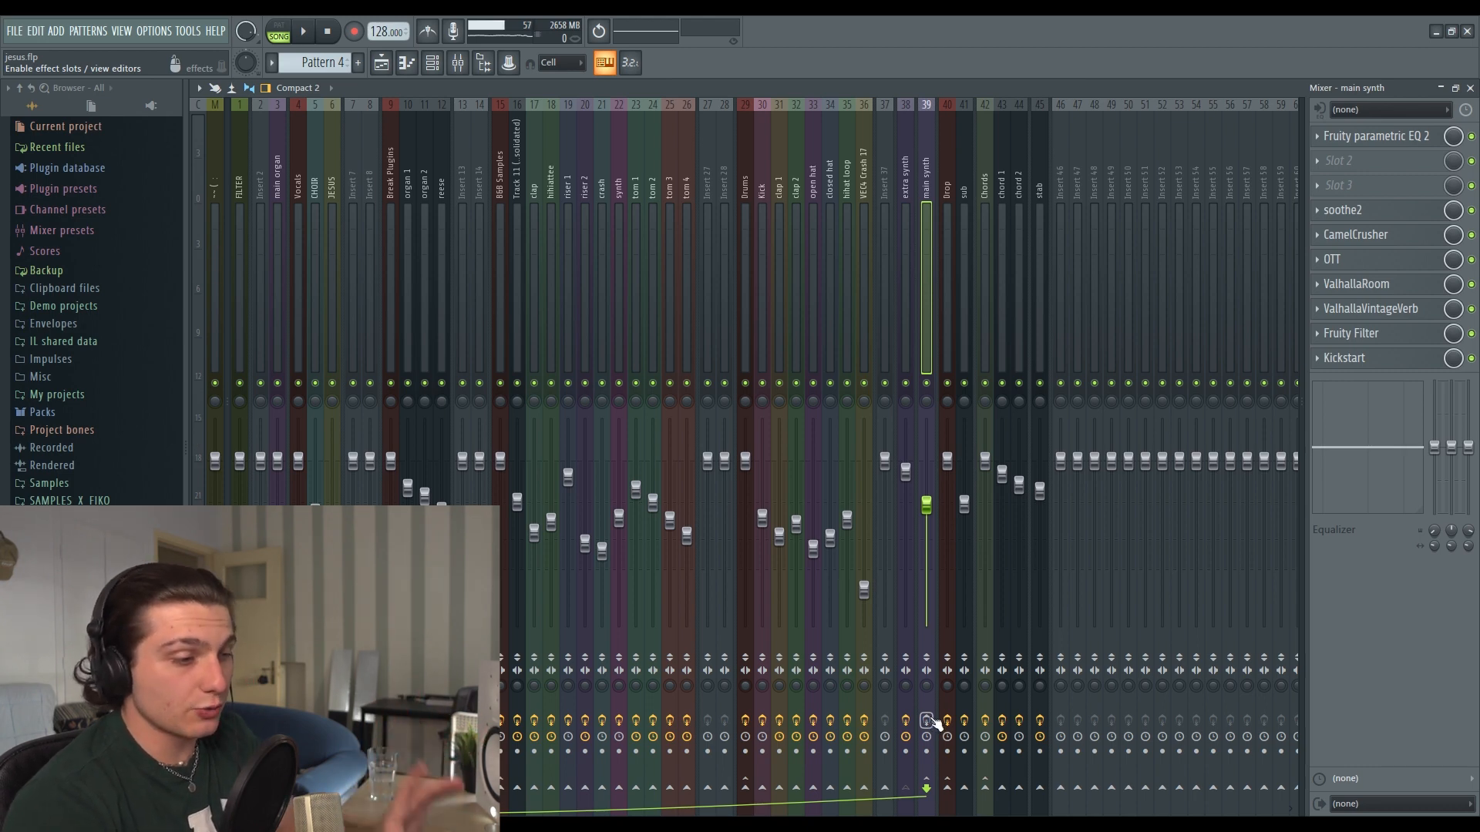
Select the main synth mixer channel to view its effect chain.
{"action": "left_click", "coordinate": [302, 31]}
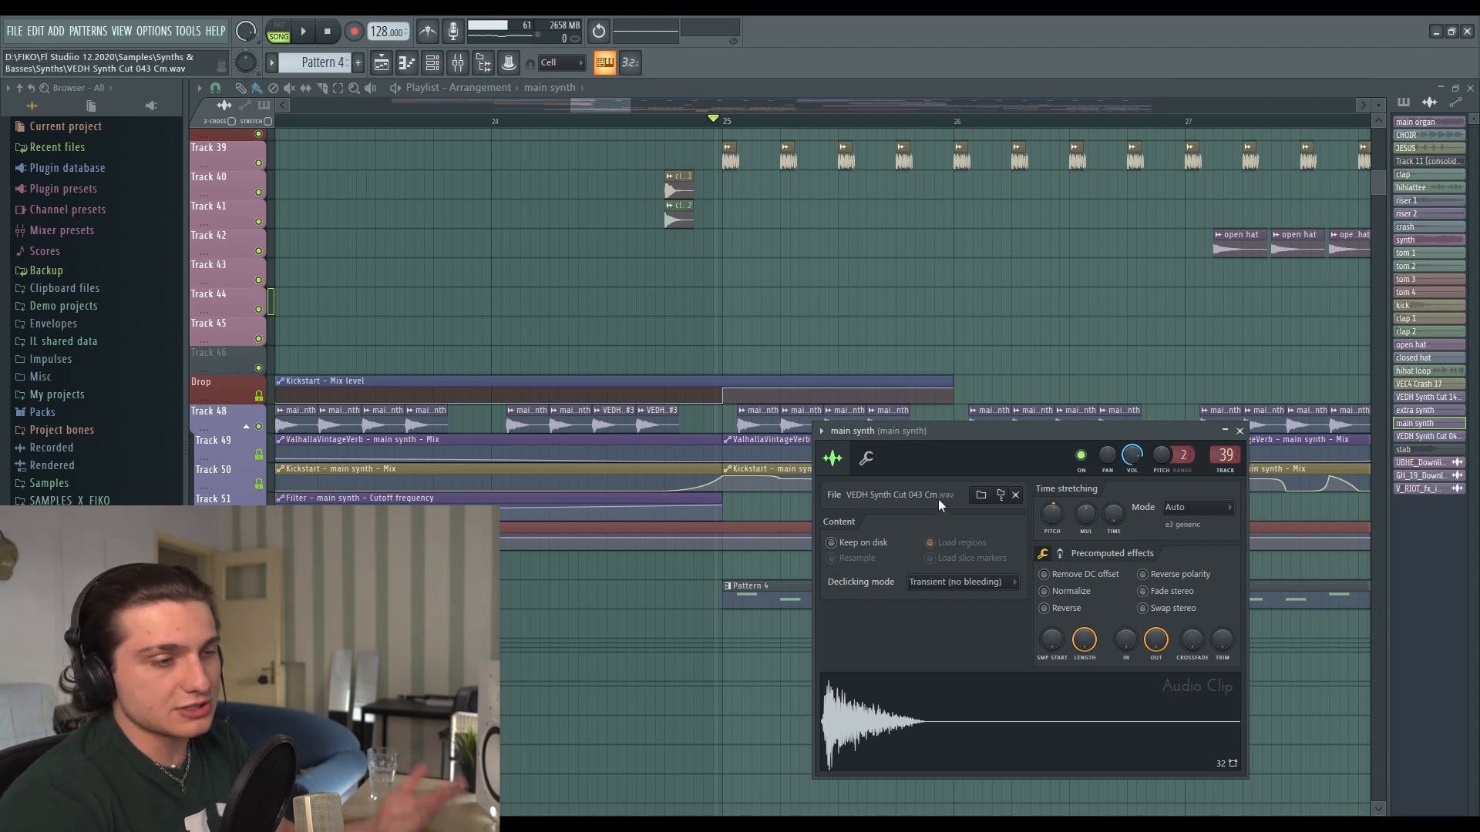
Open the main synth clip's settings showing the VEDH Synth Cut 043 Cm sample.
{"action": "left_click_drag", "start_coordinate": [1051, 513], "coordinate": [1050, 495]}
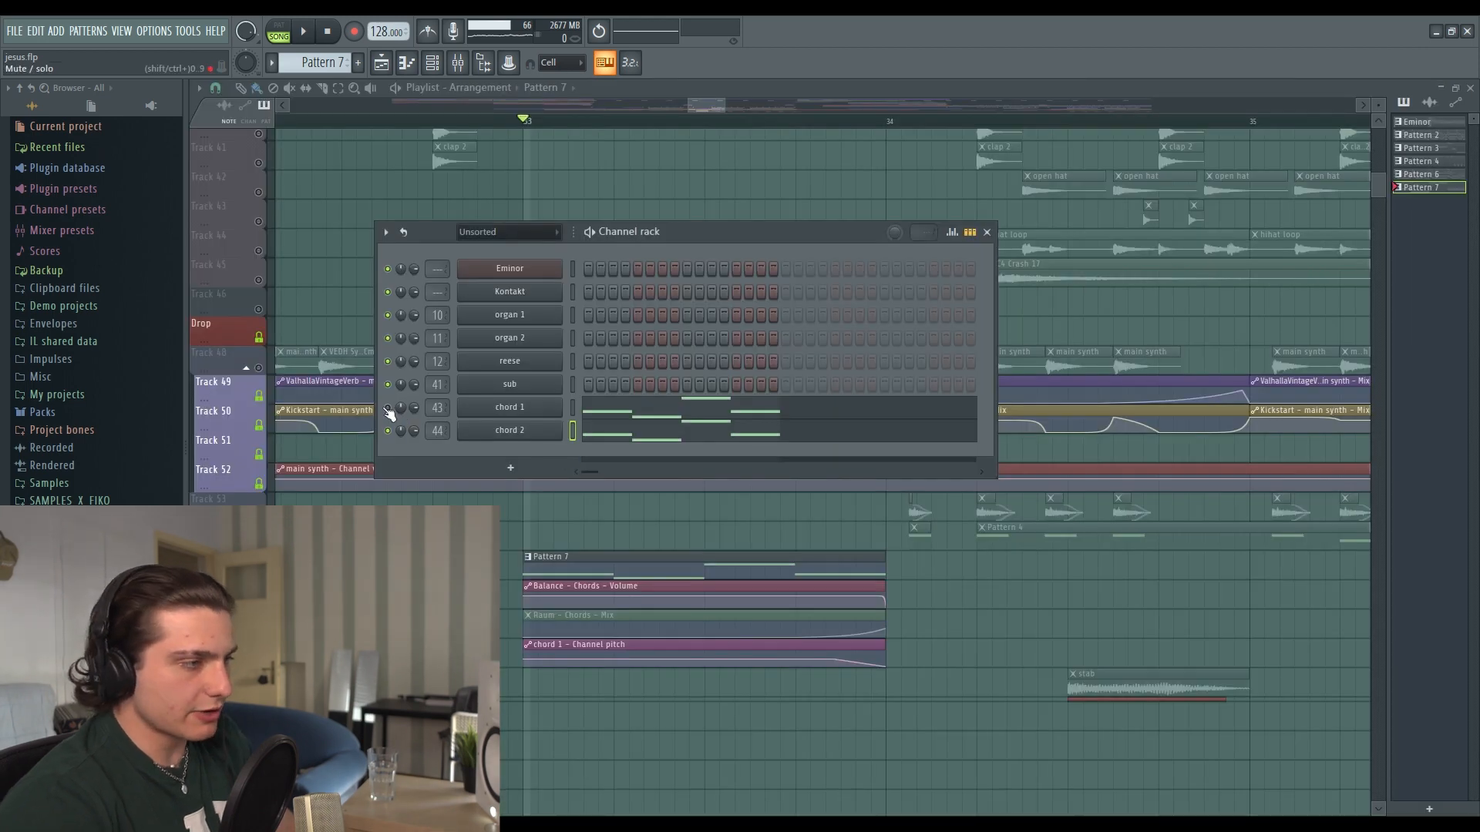
Close the Channel Rack showing Pattern 7's chord 1 and chord 2 channels.
{"action": "left_click", "coordinate": [987, 231]}
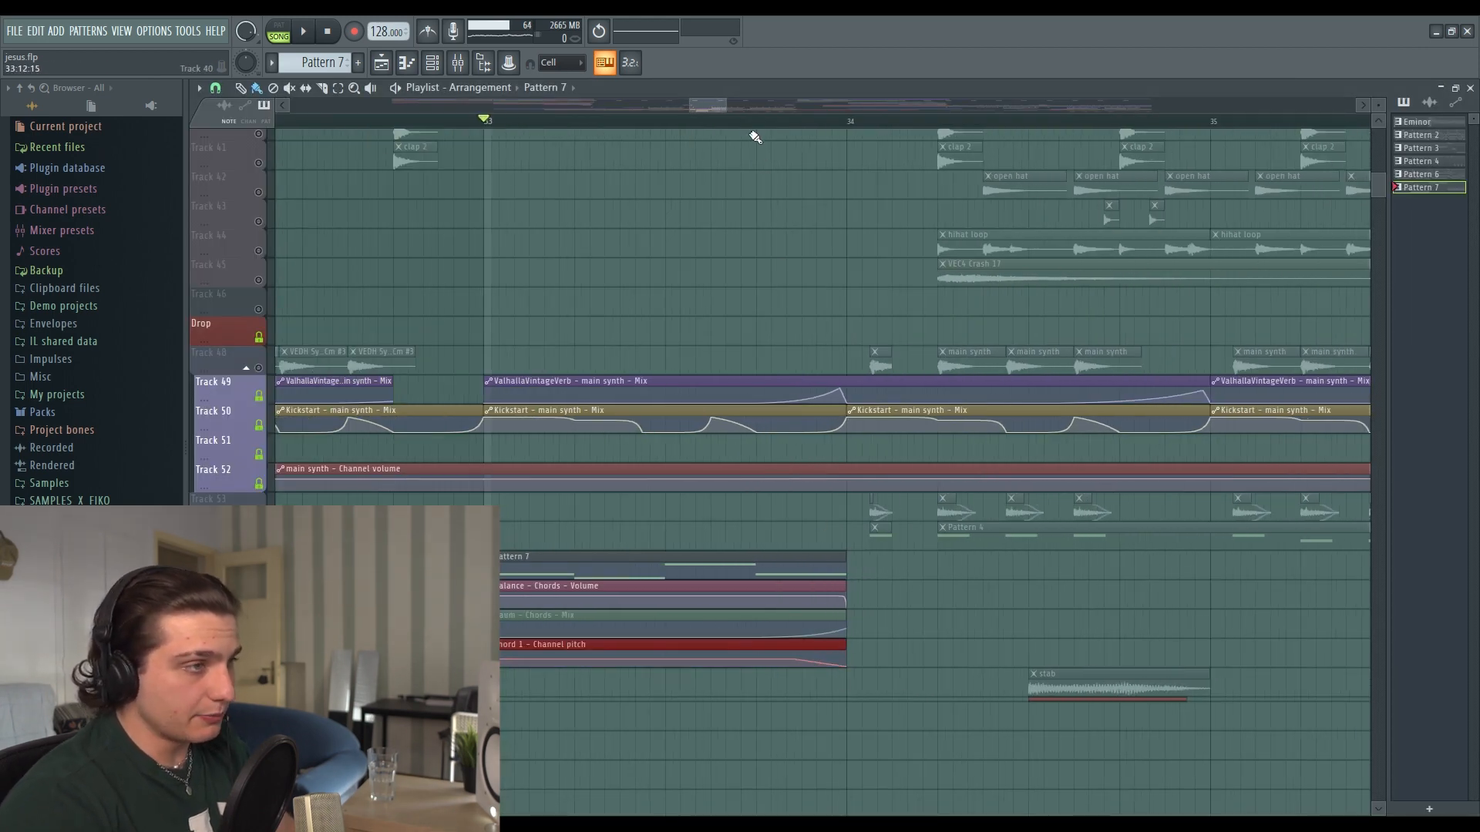
Zoom the playlist out to the full arrangement and scroll down to the main synth automation lanes.
{"action": "left_click", "coordinate": [302, 31]}
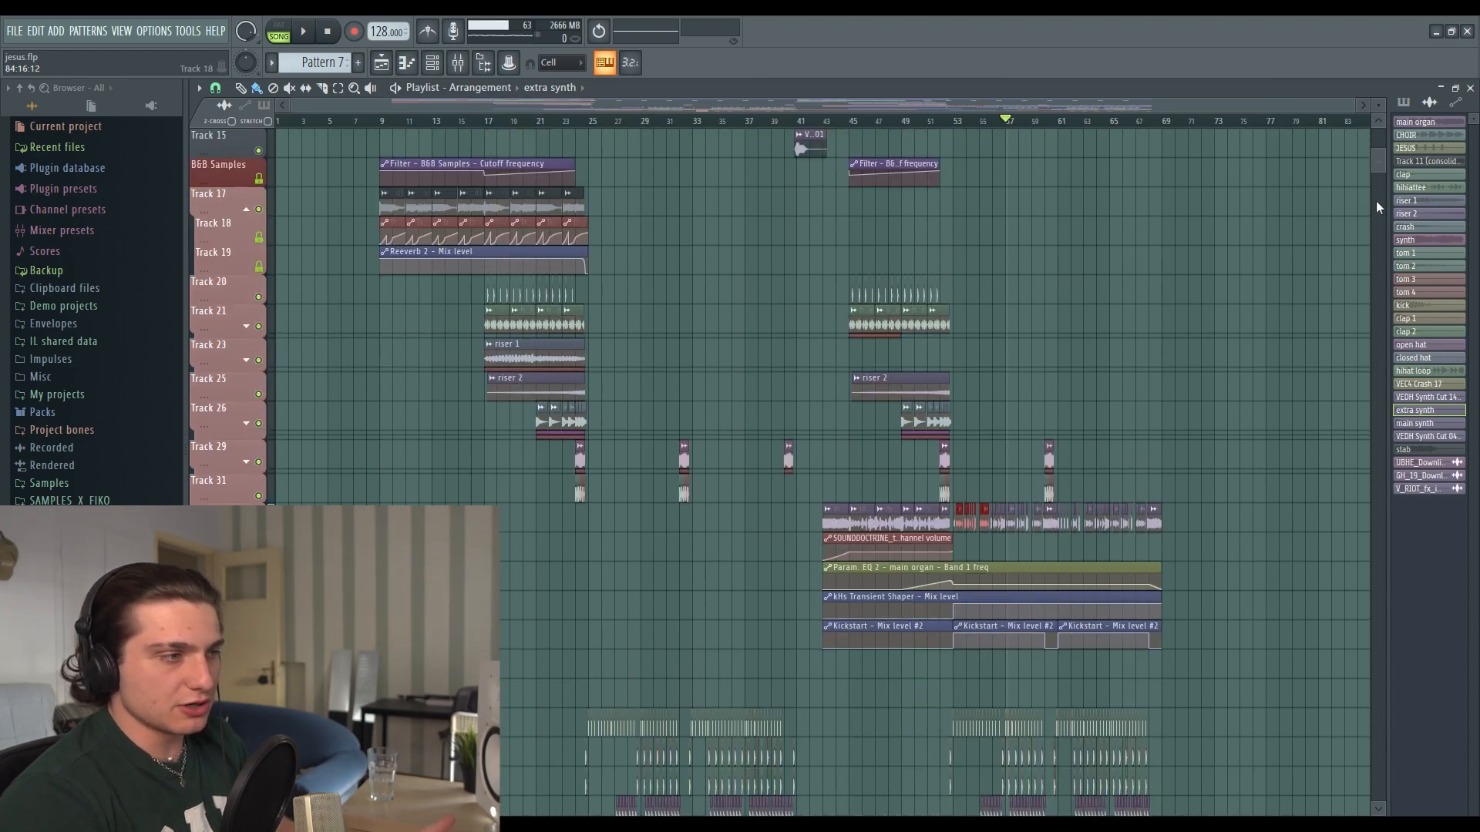
{"action": "scroll", "scroll_direction": "down", "scroll_amount": 3}
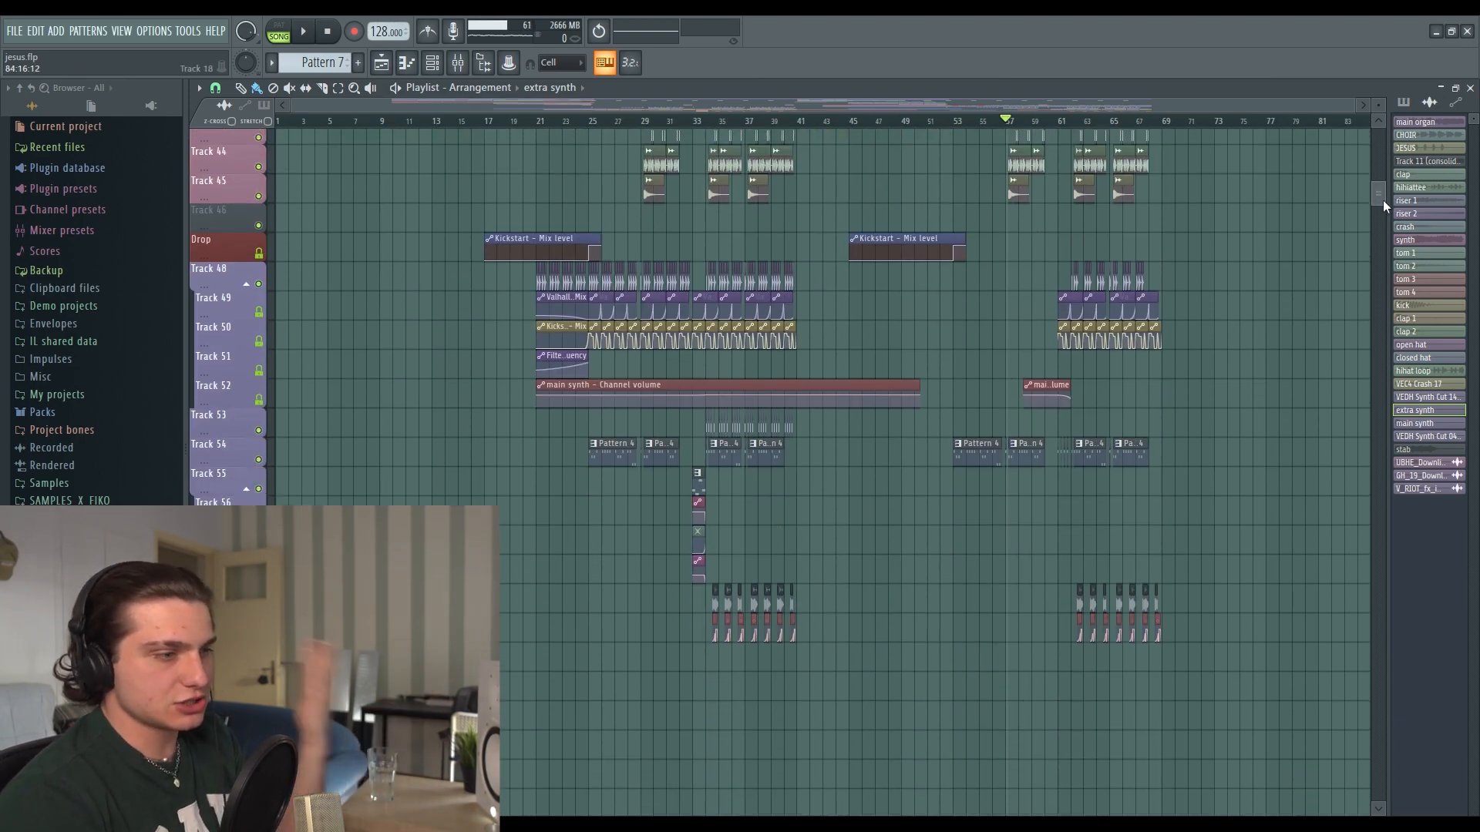